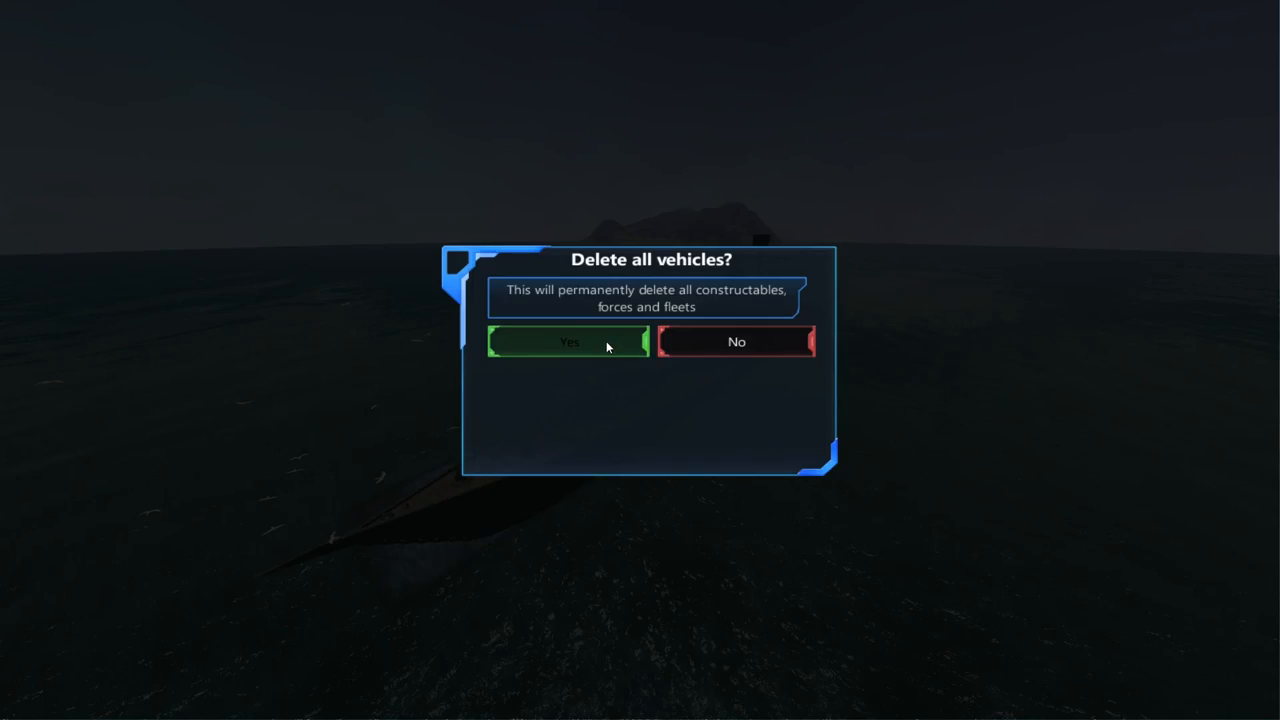
Confirm 'Delete all vehicles' so a fresh wooden deck platform can be laid out
{"action": "left_click", "coordinate": [568, 342]}
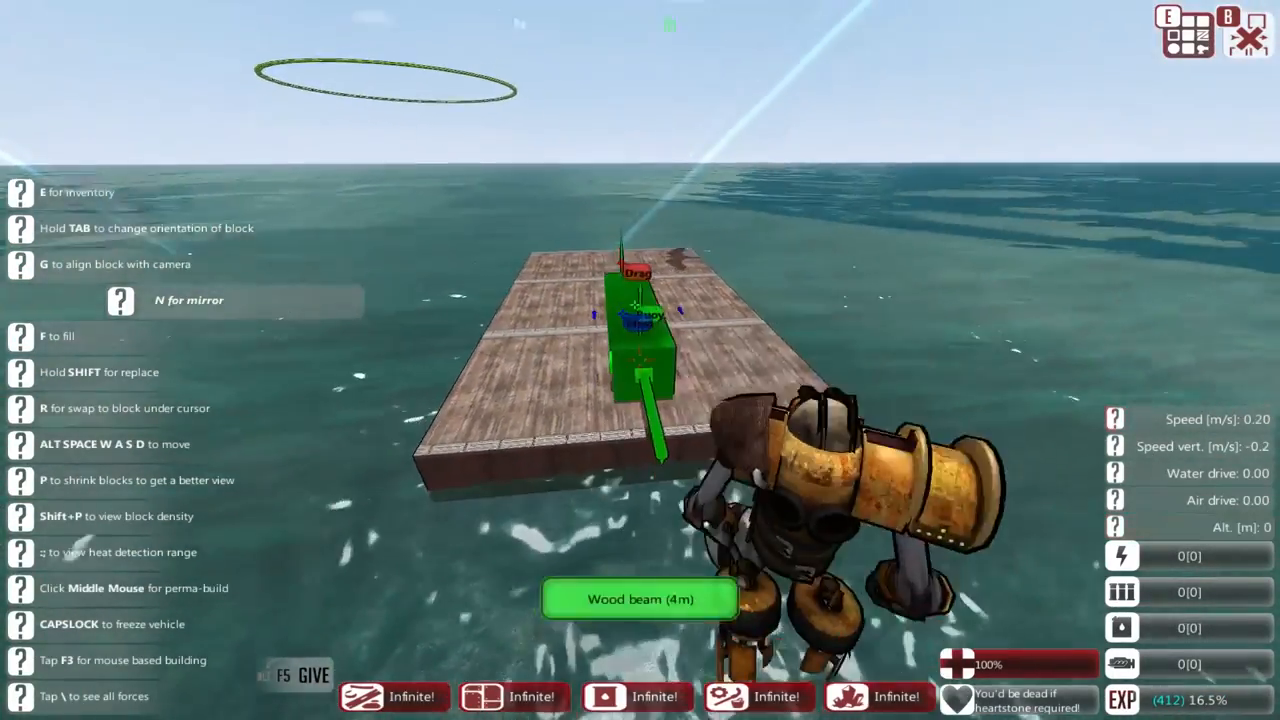
Pick resource storage containers from the Raw Resources category and mount them on the deck
{"action": "key", "text": "e"}
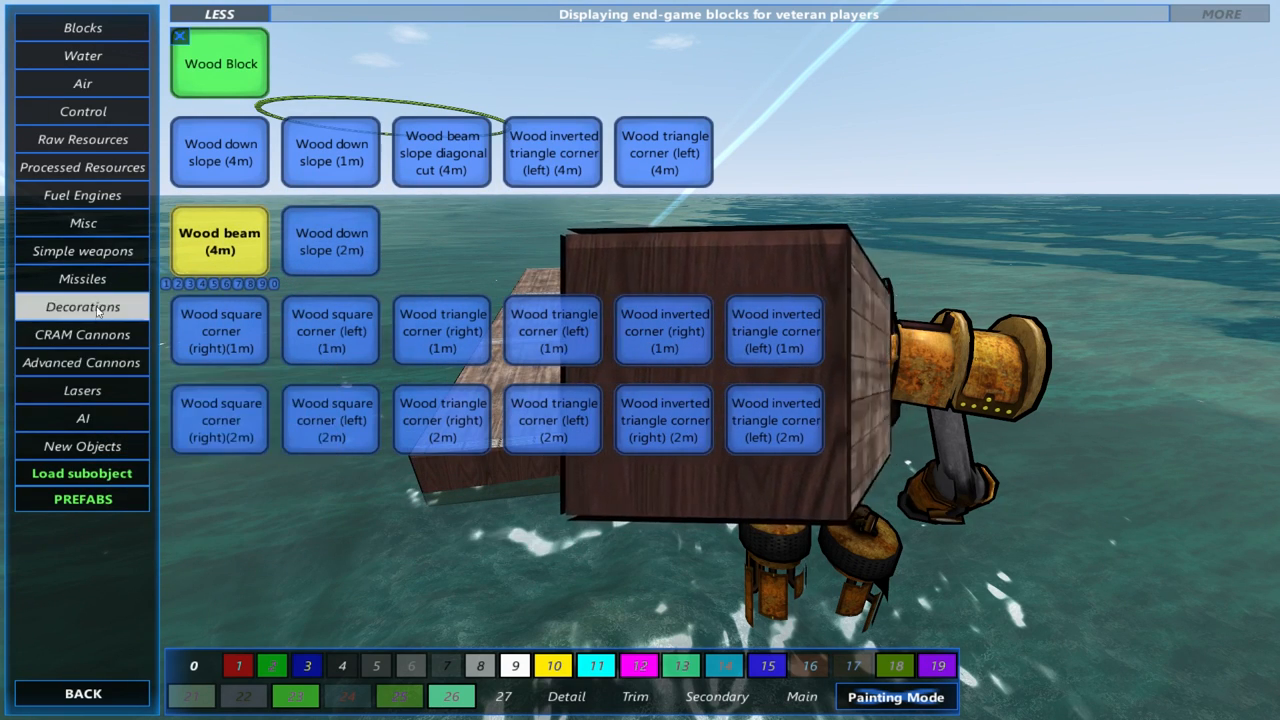
{"action": "left_click", "coordinate": [82, 139]}
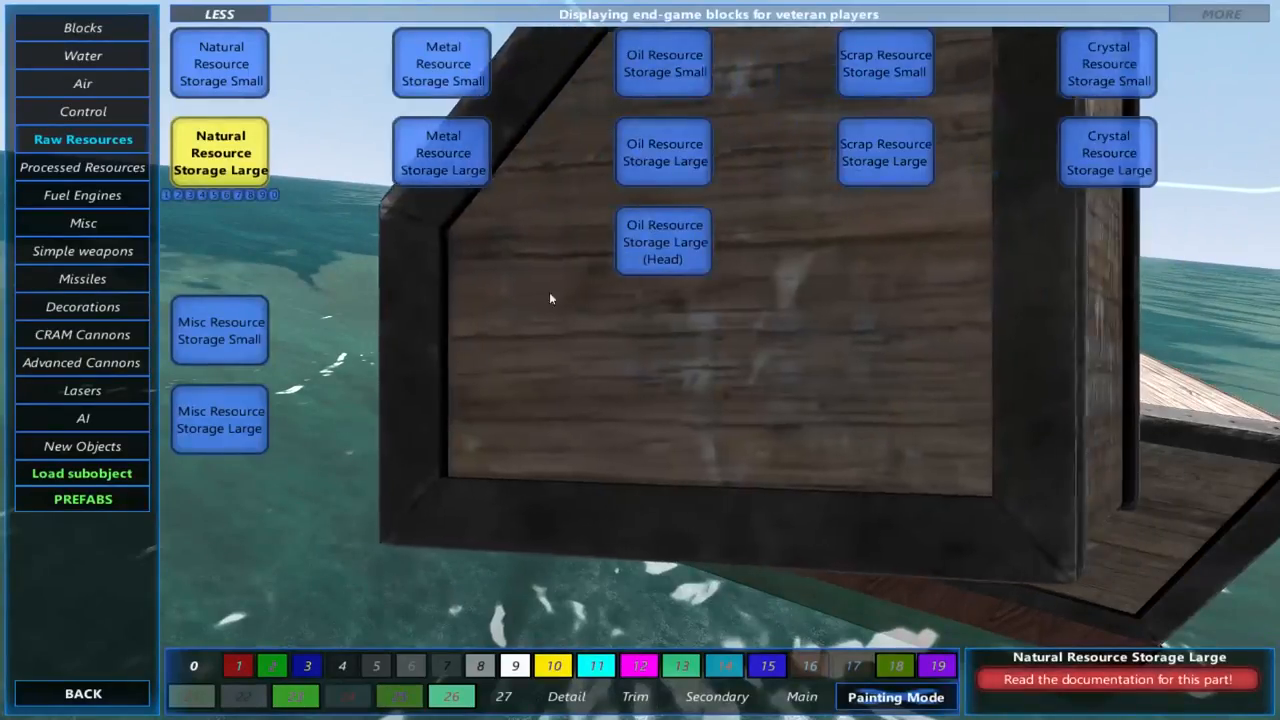
{"action": "left_click", "coordinate": [442, 63]}
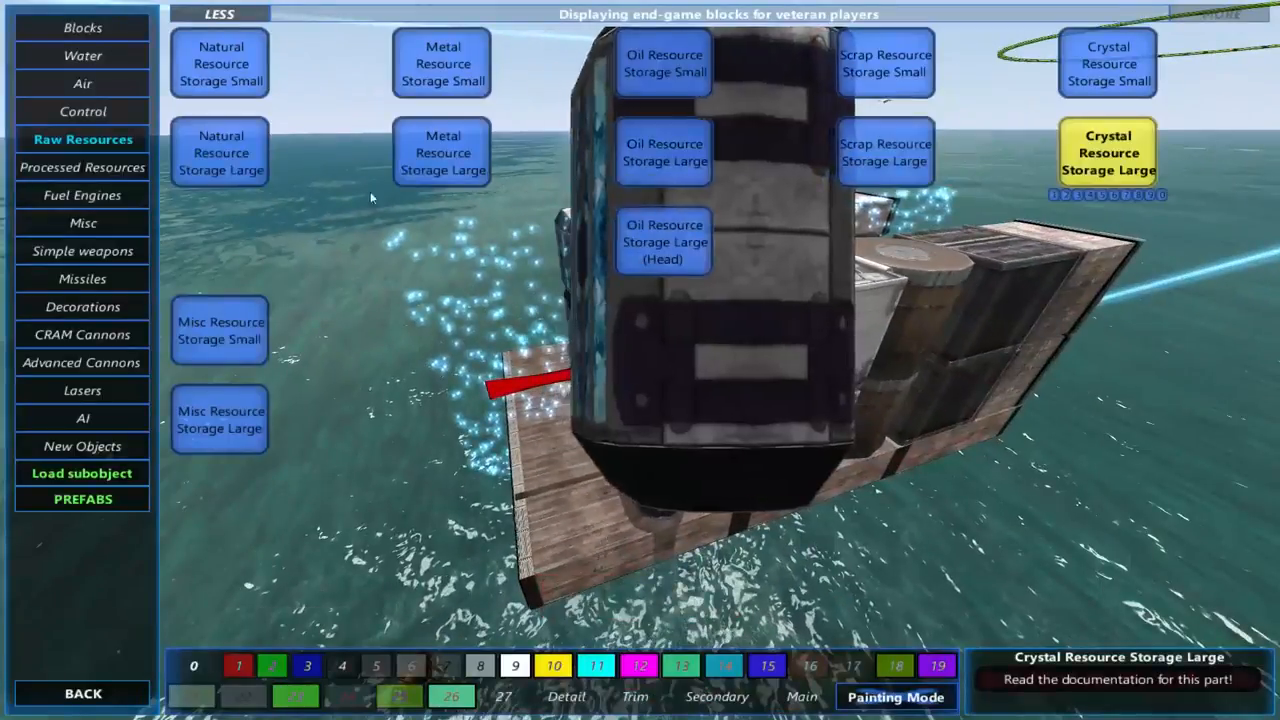
{"action": "left_click", "coordinate": [220, 418]}
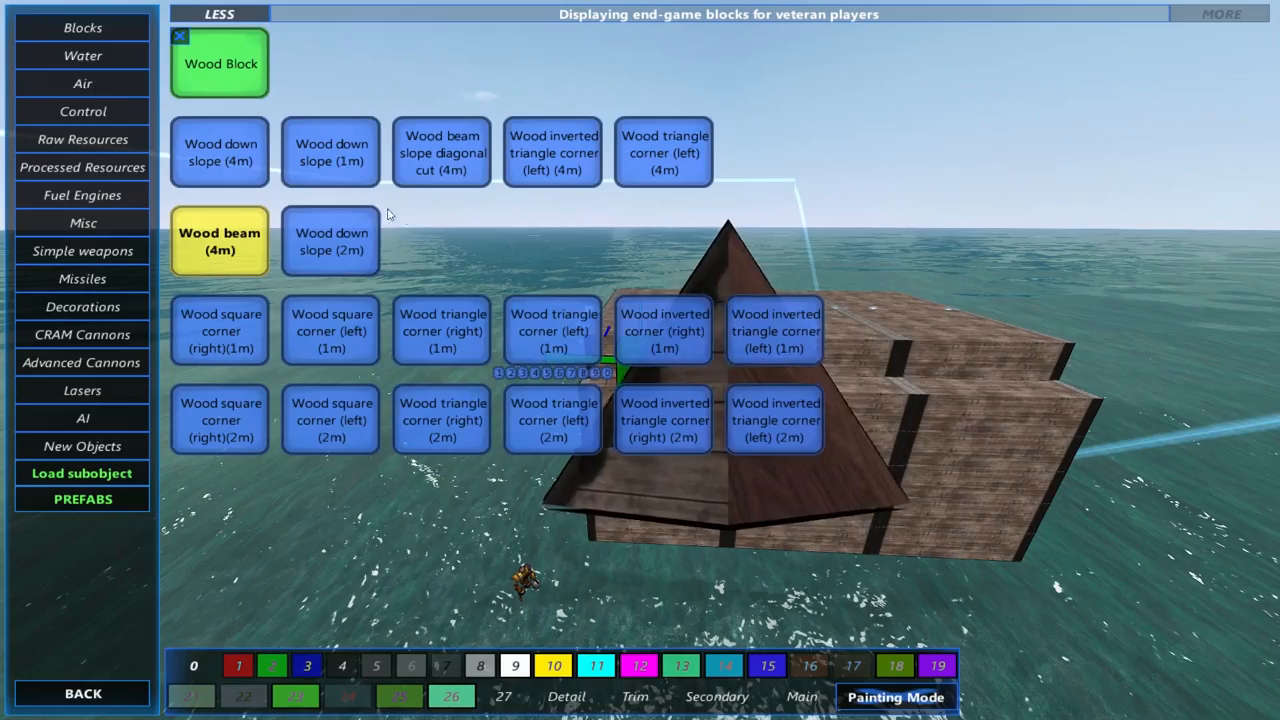
{"action": "mouse_move", "coordinate": [331, 152]}
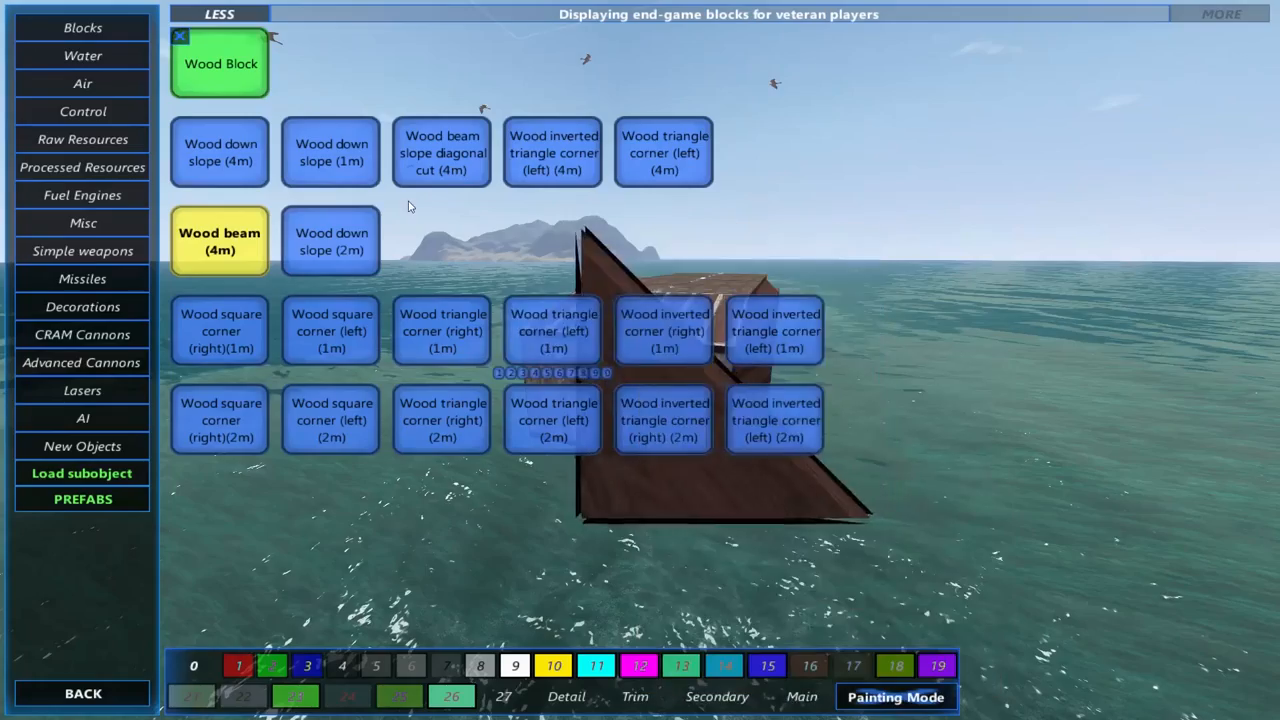
{"action": "mouse_move", "coordinate": [331, 152]}
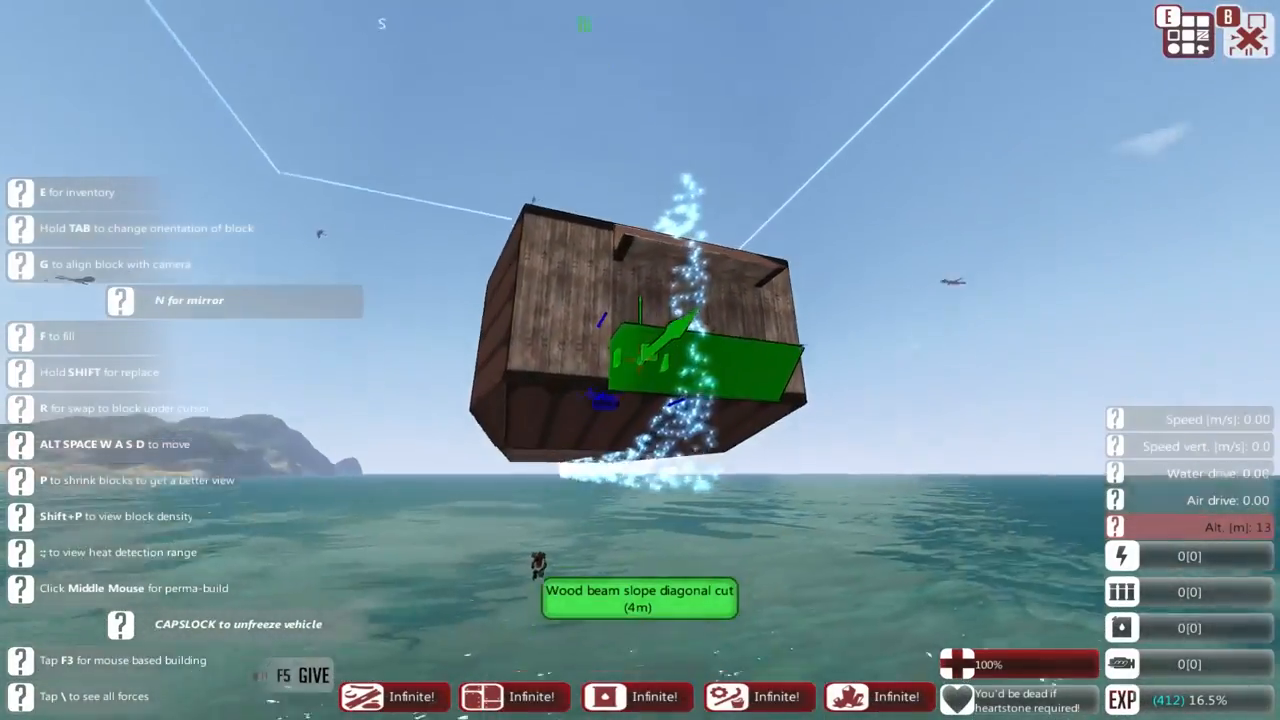
Bring up the block inventory for the 4m diagonal-cut wood beam slopes under the frozen hull
{"action": "key", "text": "e"}
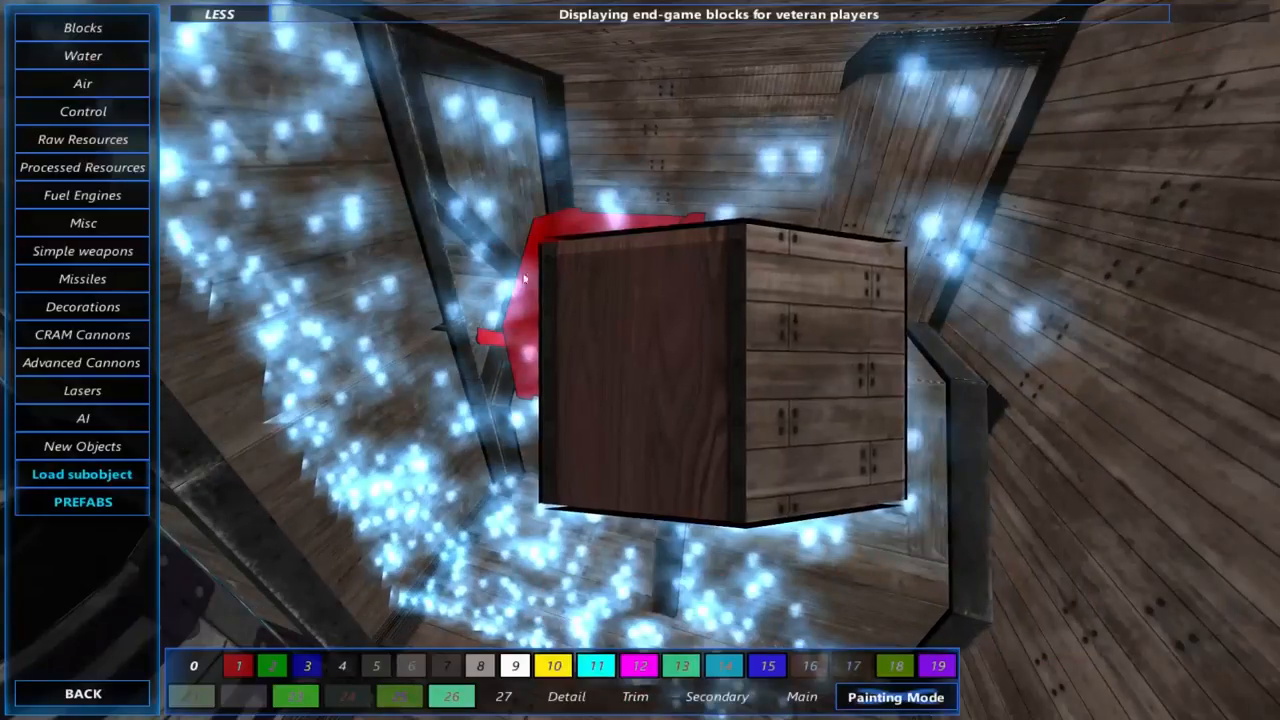
Browse the Raw Resources storage blocks and place storage tanks inside the hull
{"action": "left_click", "coordinate": [82, 139]}
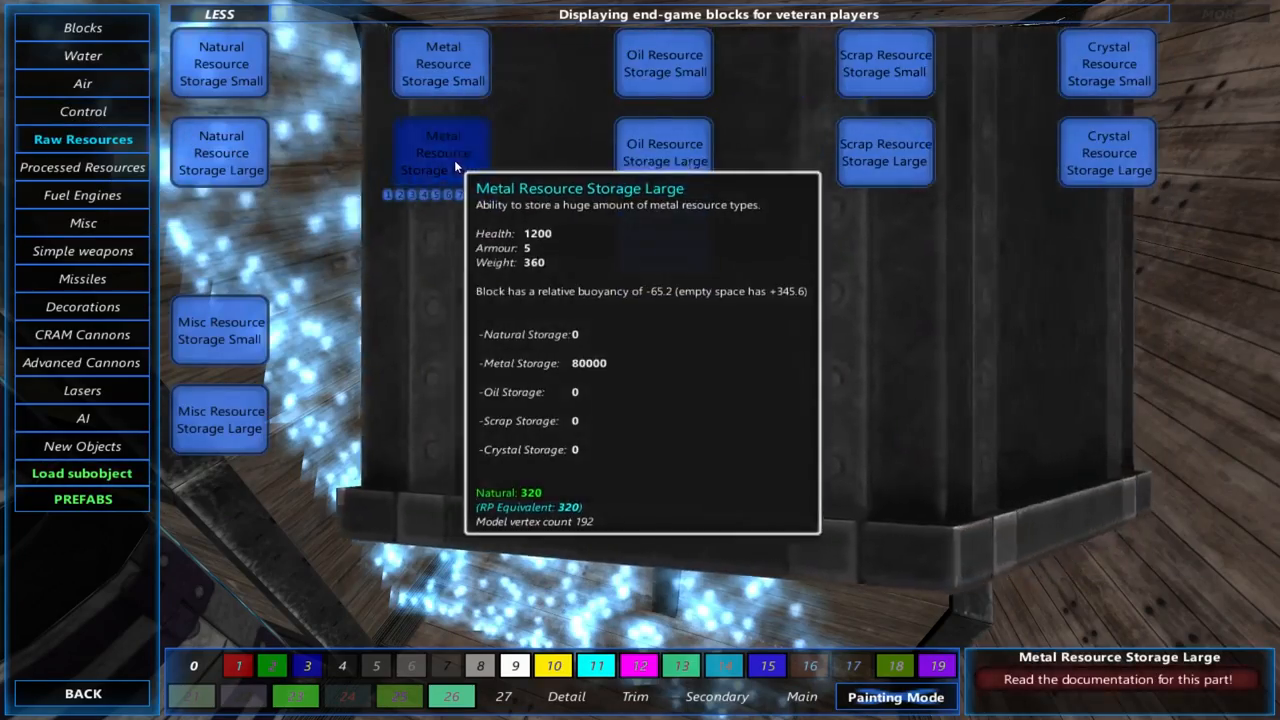
{"action": "left_click", "coordinate": [443, 152]}
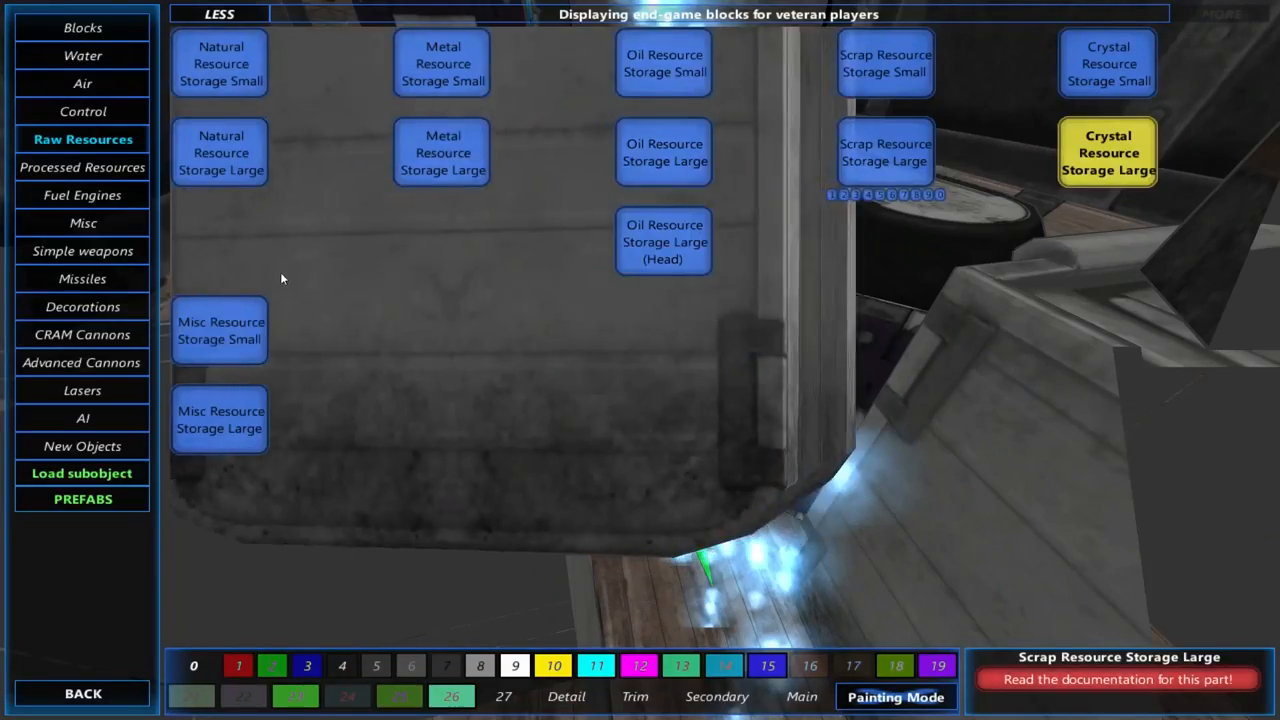
{"action": "left_click", "coordinate": [220, 63]}
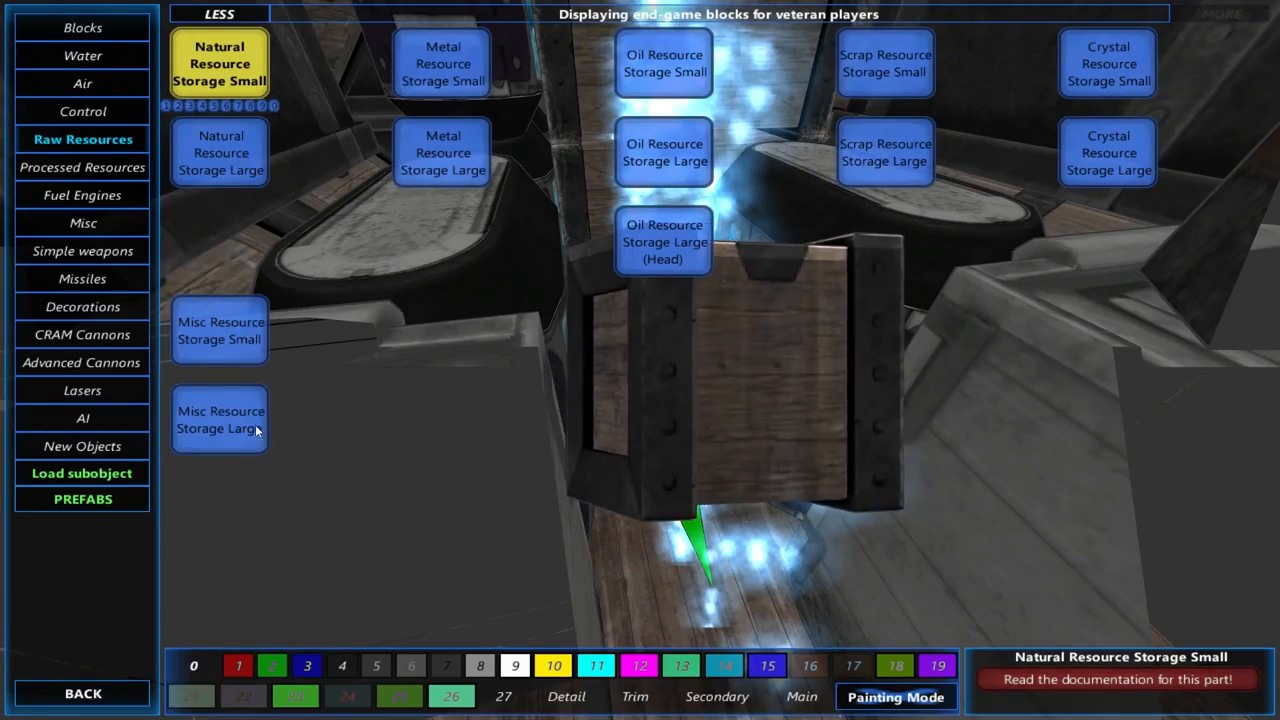
{"action": "left_click", "coordinate": [220, 419]}
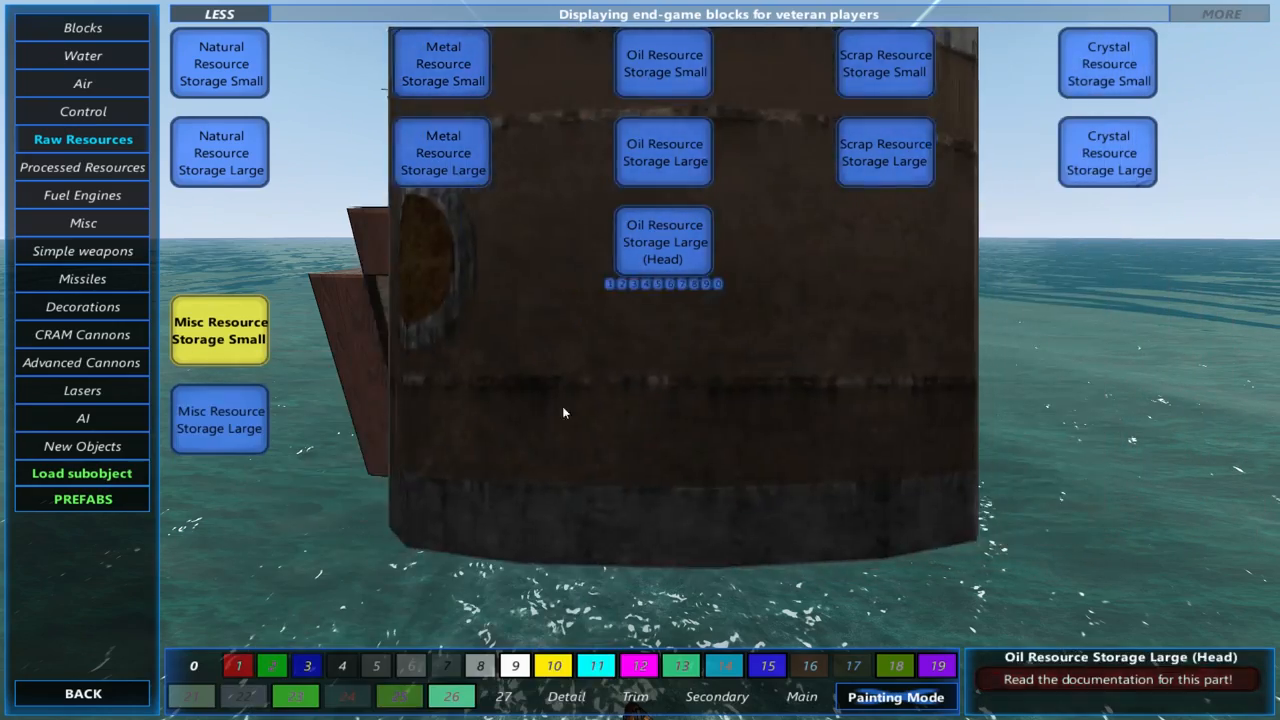
Try a 4m wood beam under the hull, then pick the 2m left wood triangle corner
{"action": "left_click", "coordinate": [219, 330]}
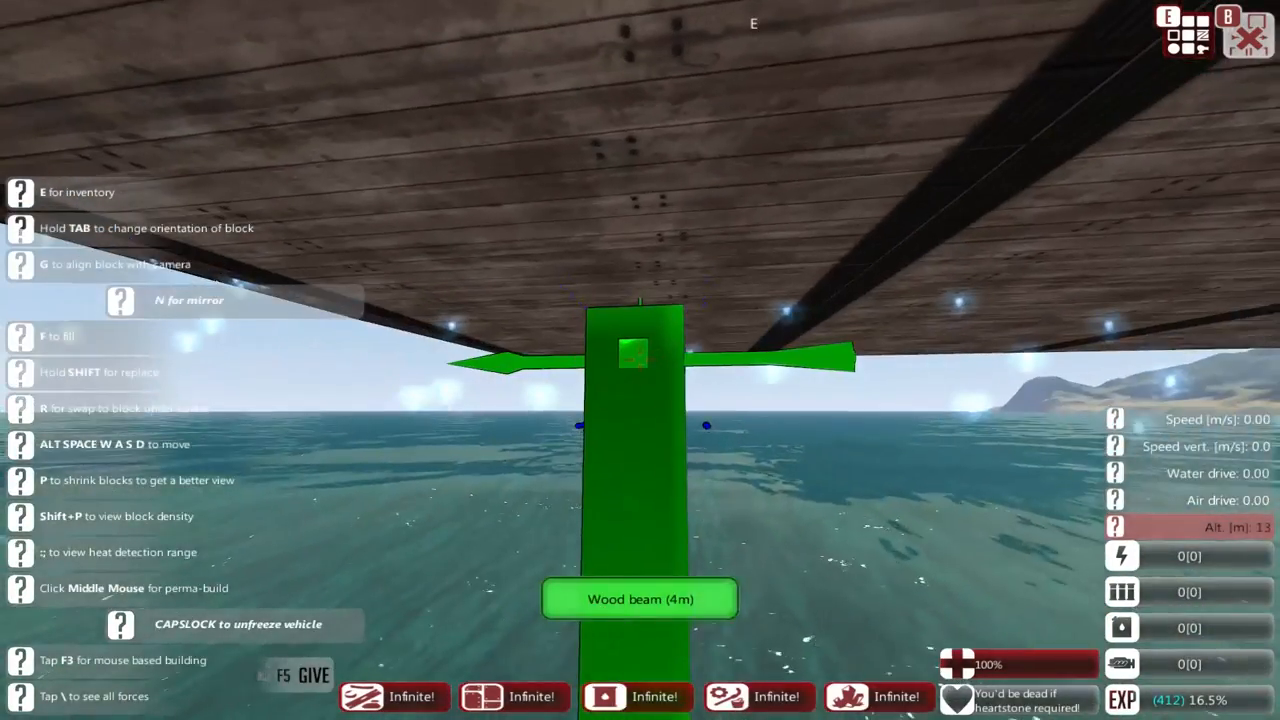
{"action": "key", "text": "e"}
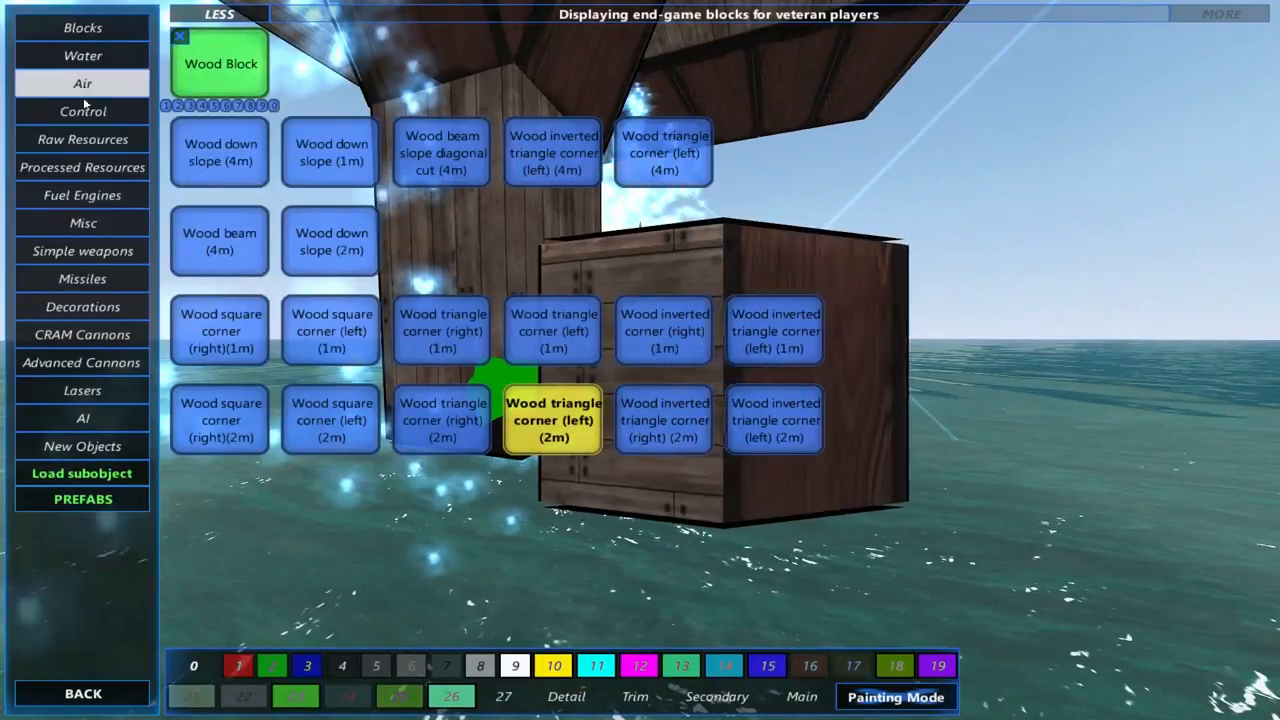
{"action": "left_click", "coordinate": [82, 55]}
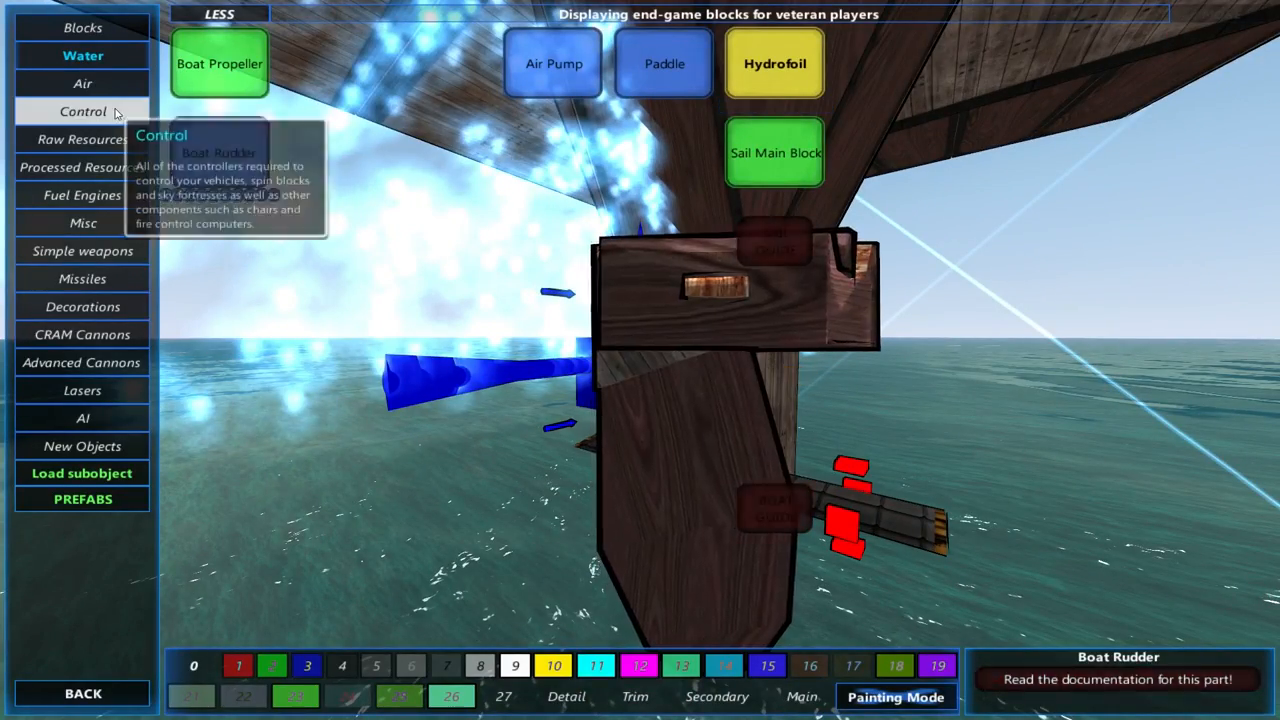
Configure an Automated Control Block to set the hydrofoil angle on spawning, currently 0.0
{"action": "left_click", "coordinate": [83, 111]}
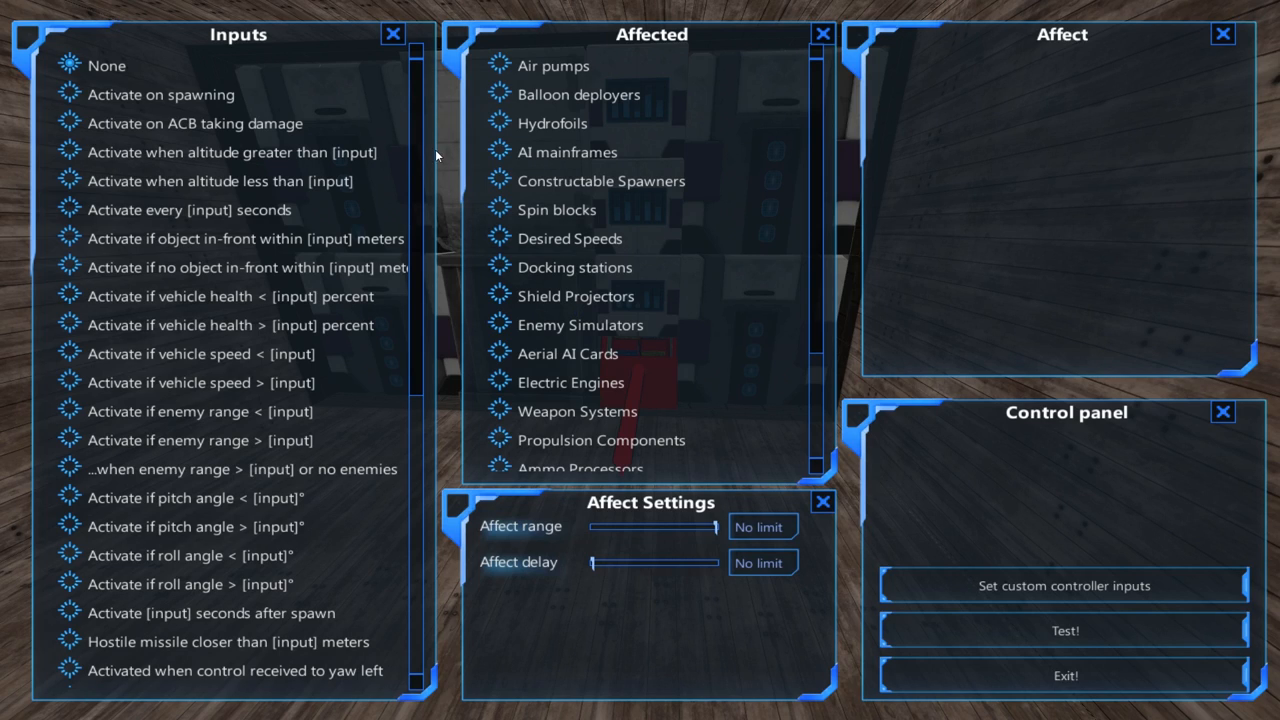
{"action": "left_click", "coordinate": [552, 123]}
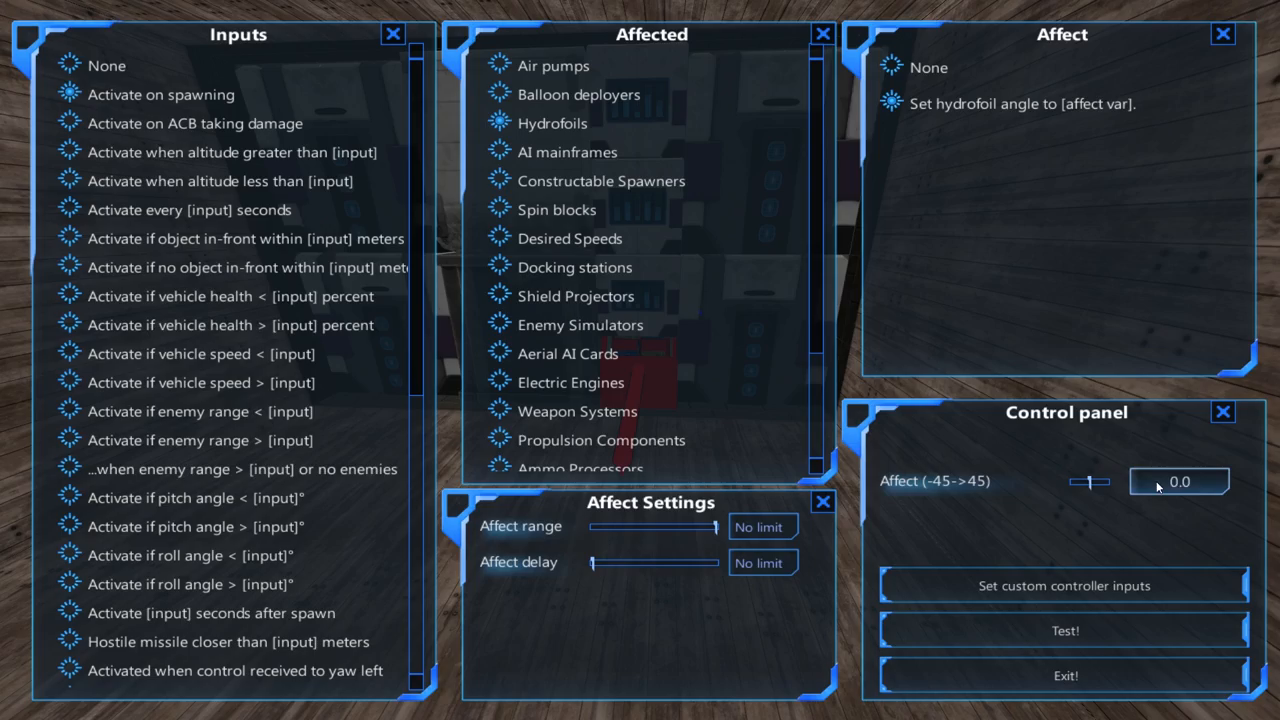
{"action": "left_click", "coordinate": [1065, 675]}
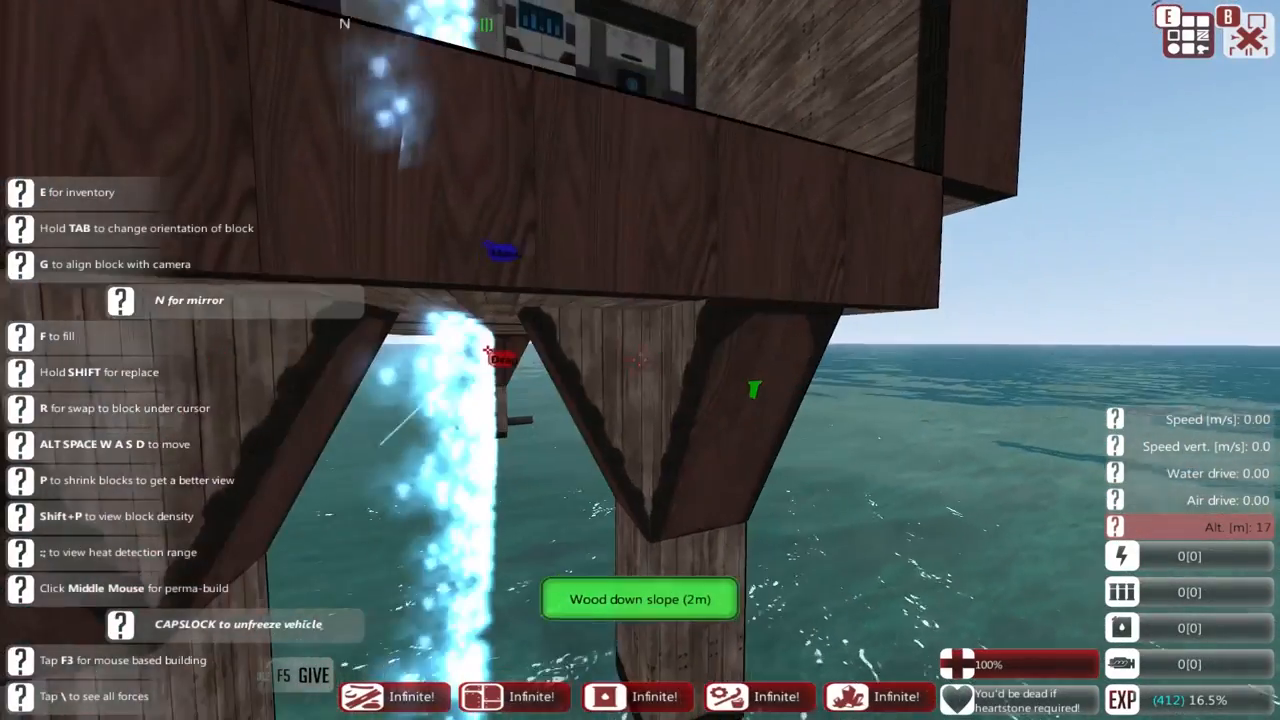
Change the Automated Control Block so it sets the hydrofoil angle to 20.0 on spawning
{"action": "key", "text": "e"}
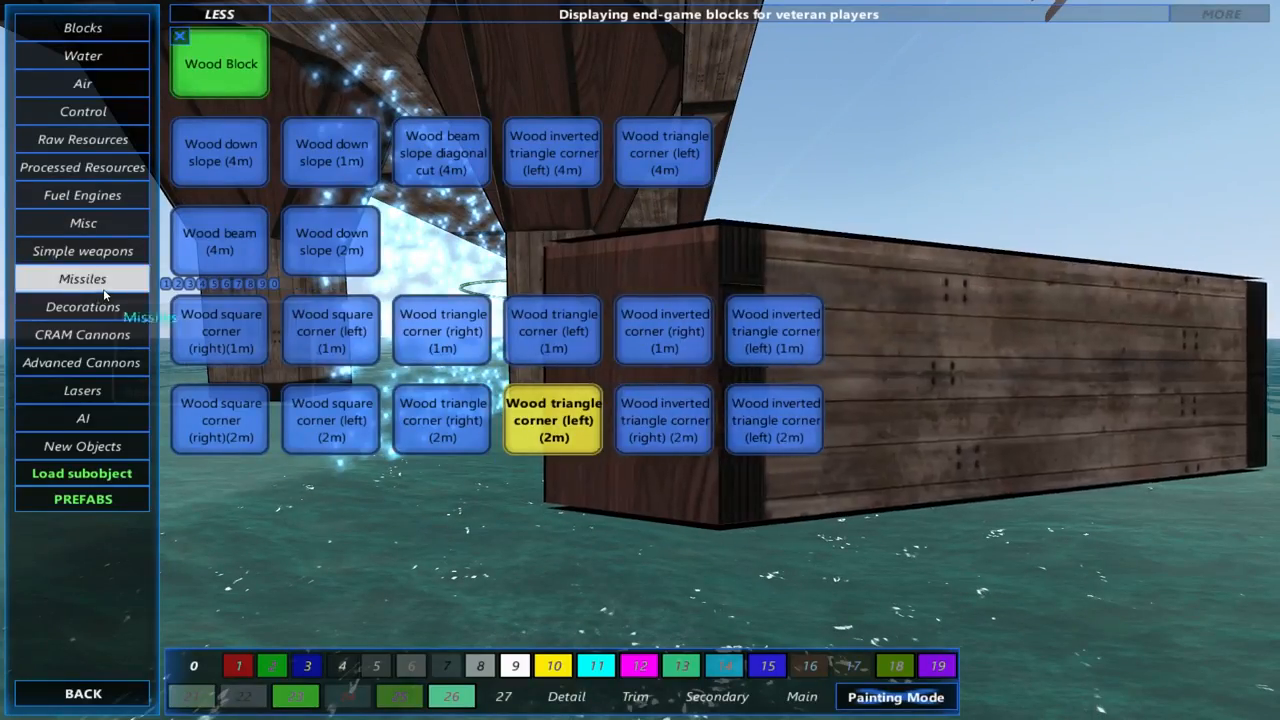
{"action": "left_click", "coordinate": [83, 111]}
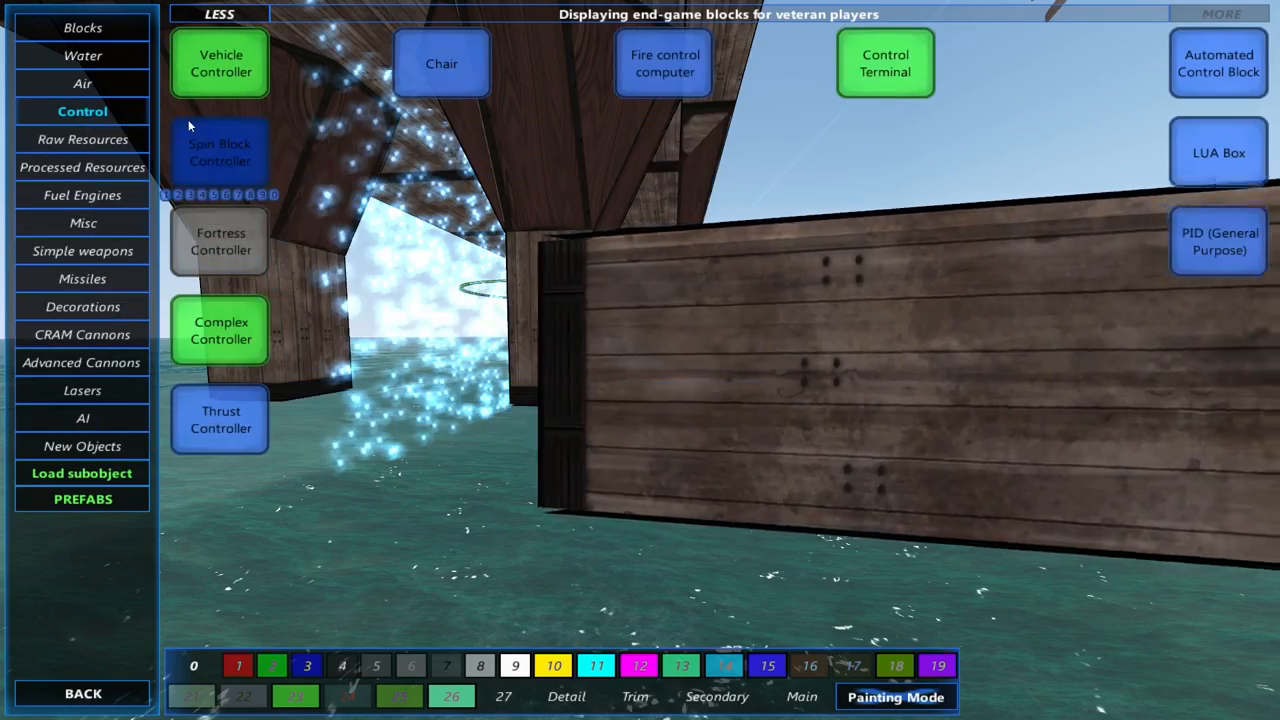
{"action": "left_click", "coordinate": [82, 55]}
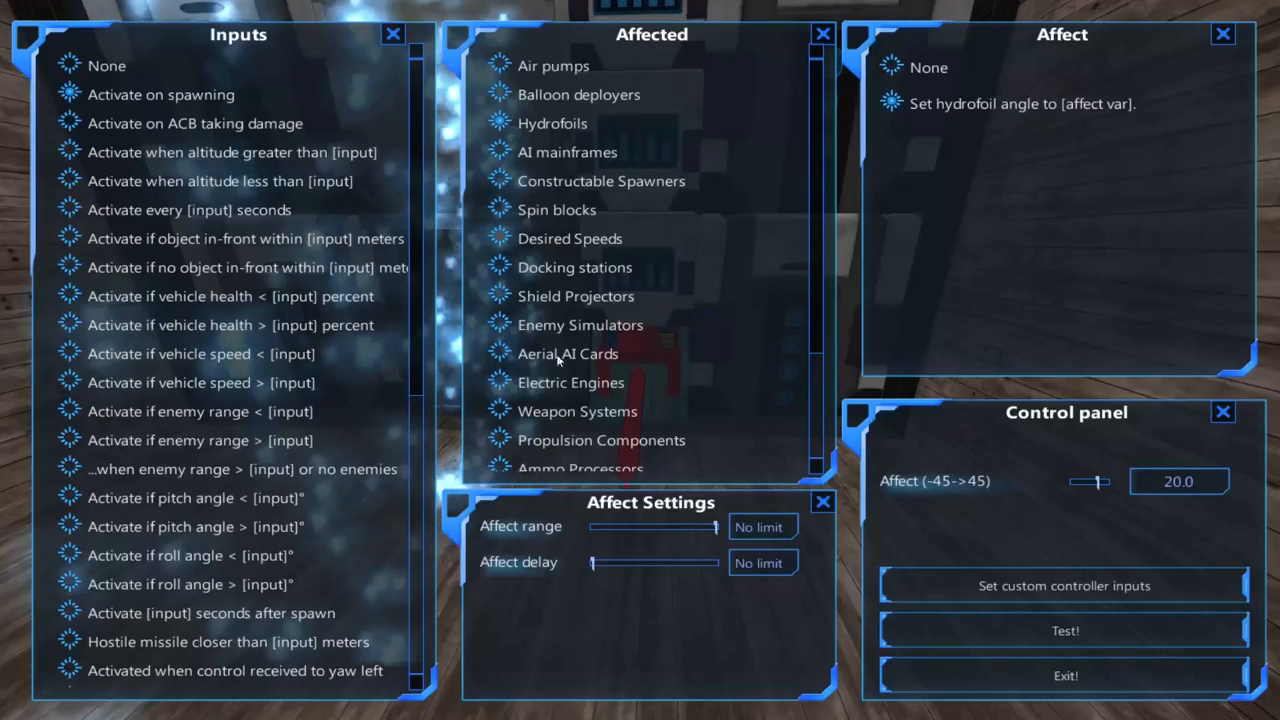
{"action": "left_click", "coordinate": [1065, 675]}
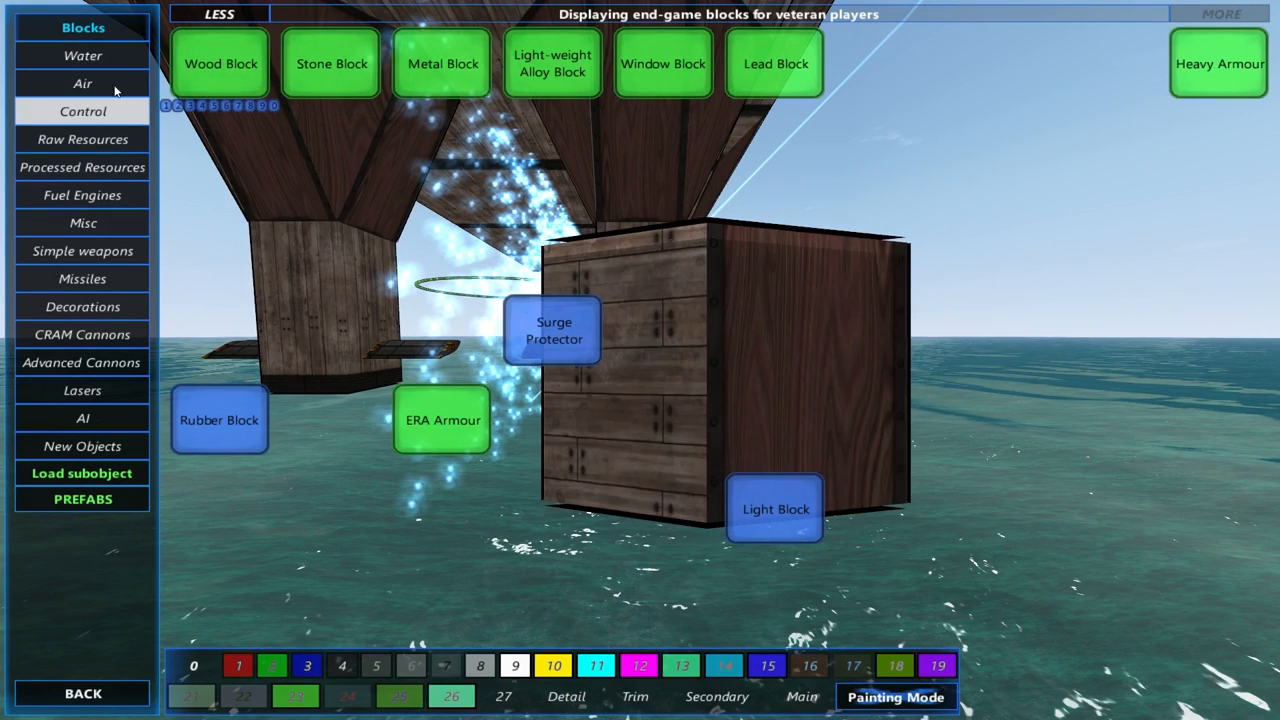
Pick a Boat Propeller from the Water propulsion parts and place it on the deck
{"action": "left_click", "coordinate": [83, 55]}
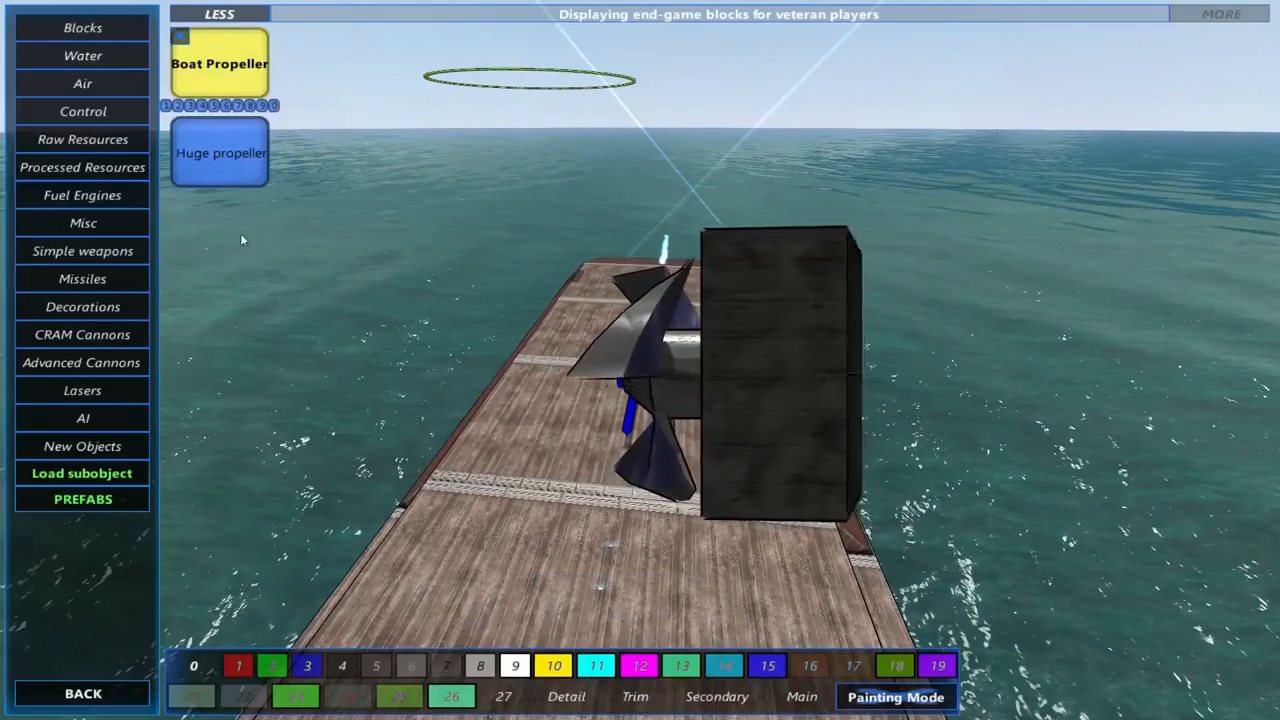
{"action": "left_click", "coordinate": [82, 111]}
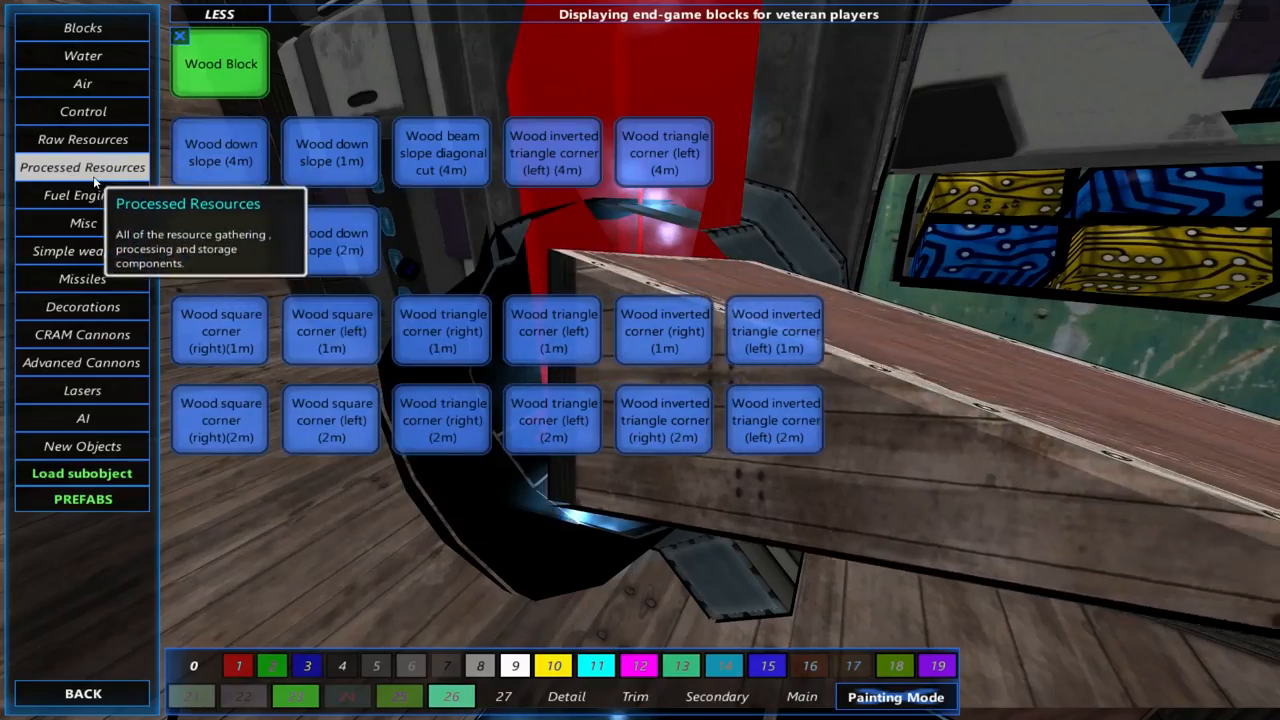
Attach an Exhaust pipe from Processed Resources > Fuel Engines to the fuel engine
{"action": "left_click", "coordinate": [82, 167]}
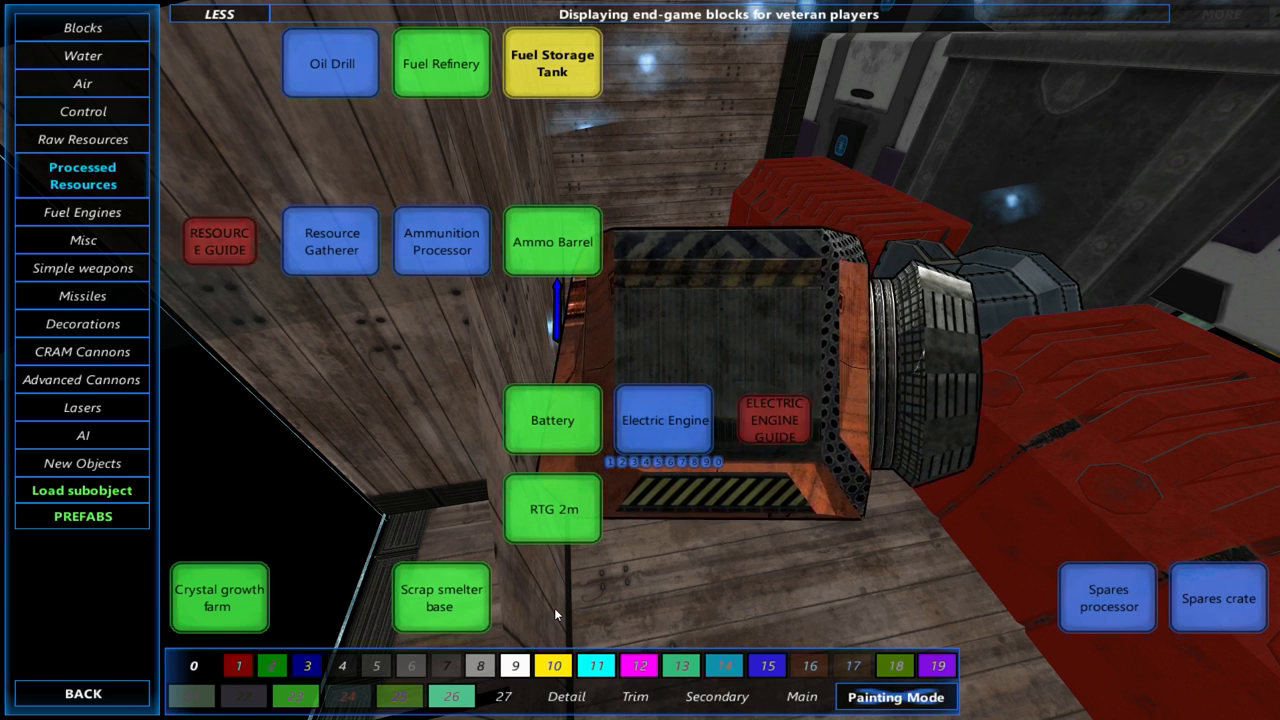
{"action": "mouse_move", "coordinate": [82, 175]}
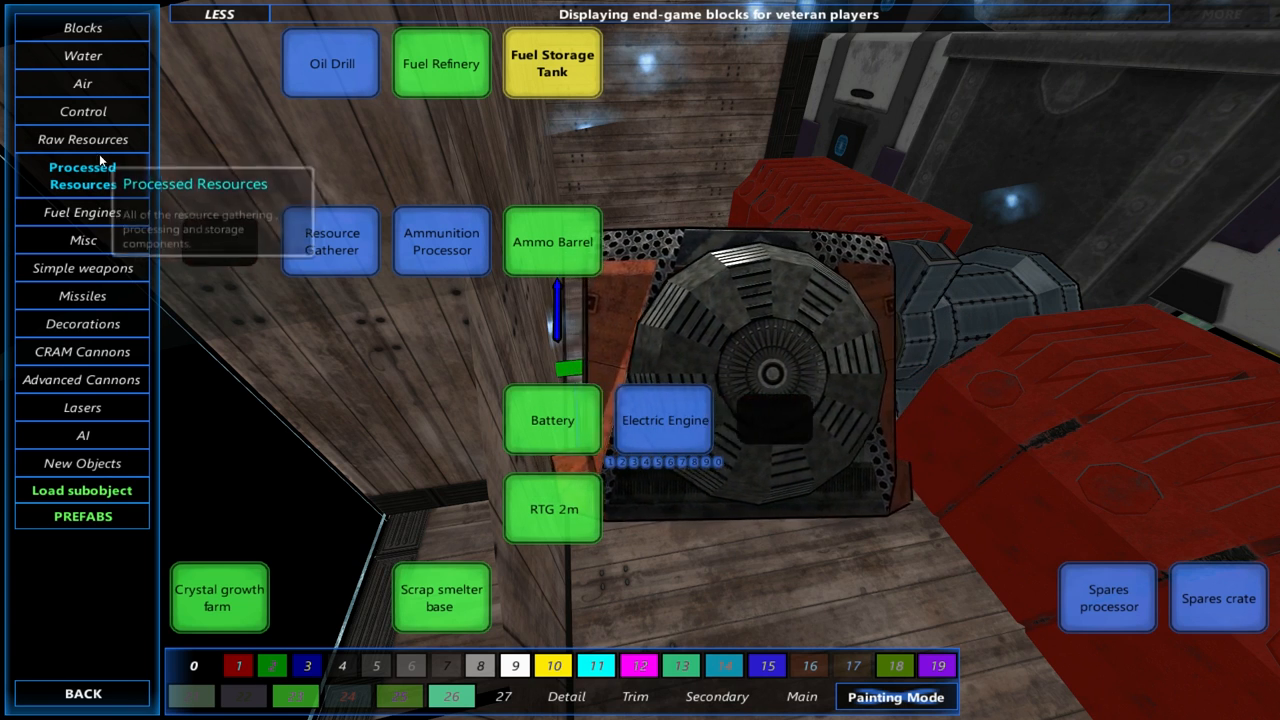
{"action": "left_click", "coordinate": [82, 212]}
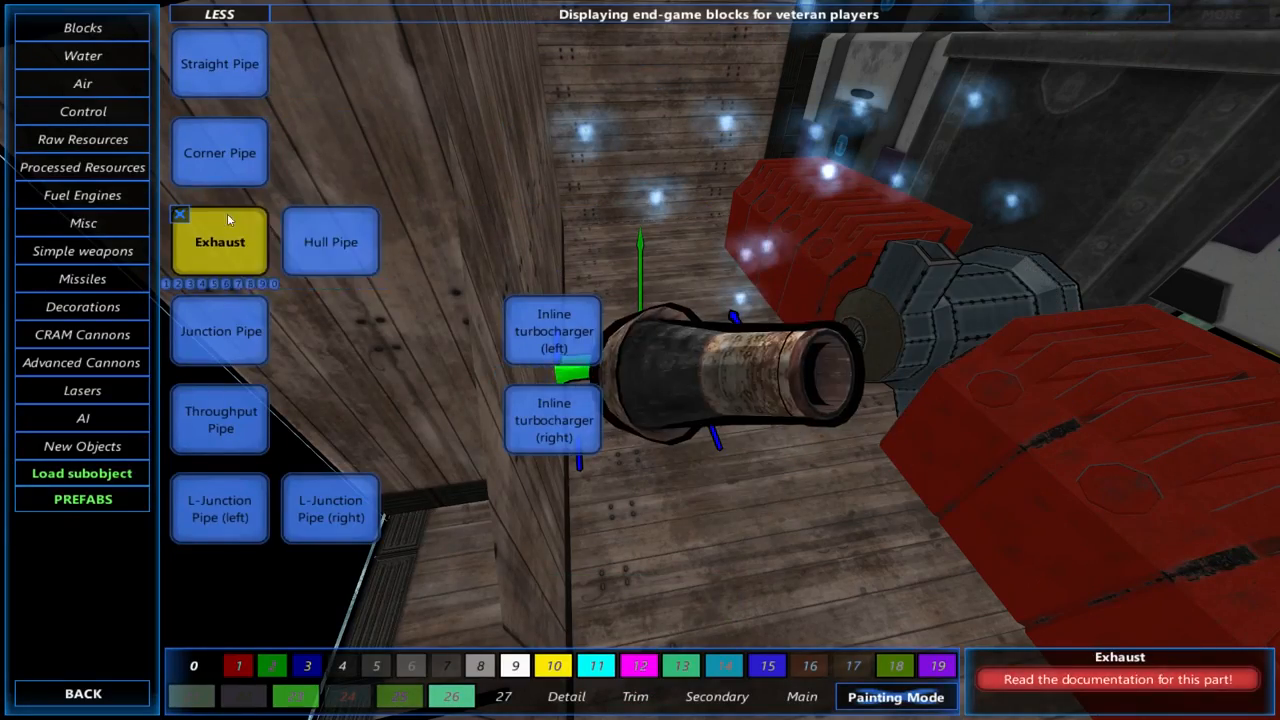
{"action": "left_click", "coordinate": [82, 195]}
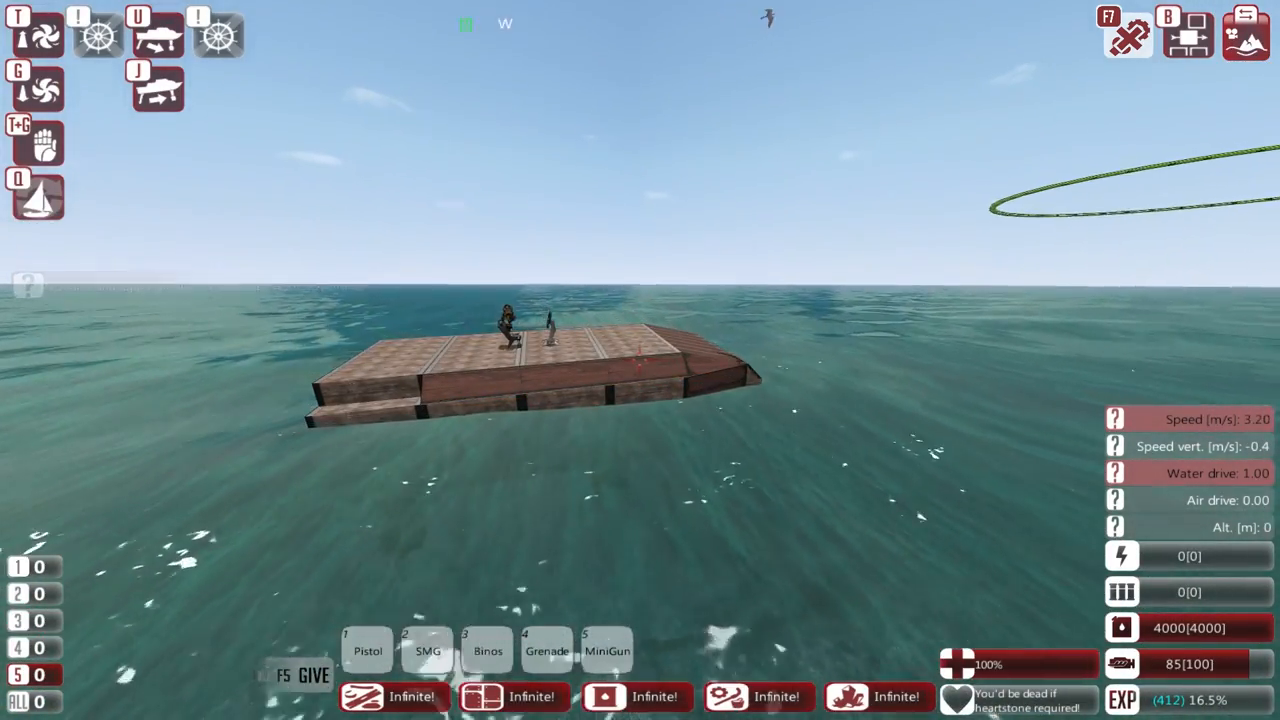
Return to build mode and choose the left Turbocharger from the Fuel Engines parts
{"action": "key", "text": "w"}
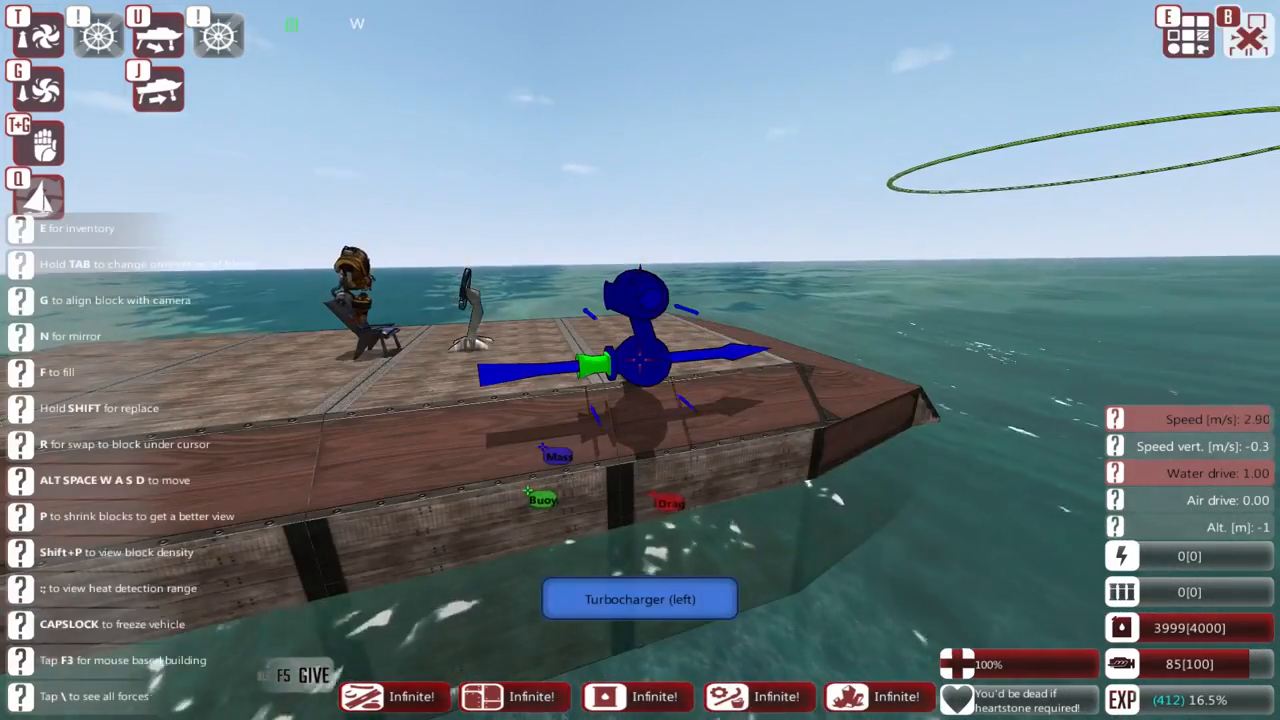
{"action": "key", "text": "capslock"}
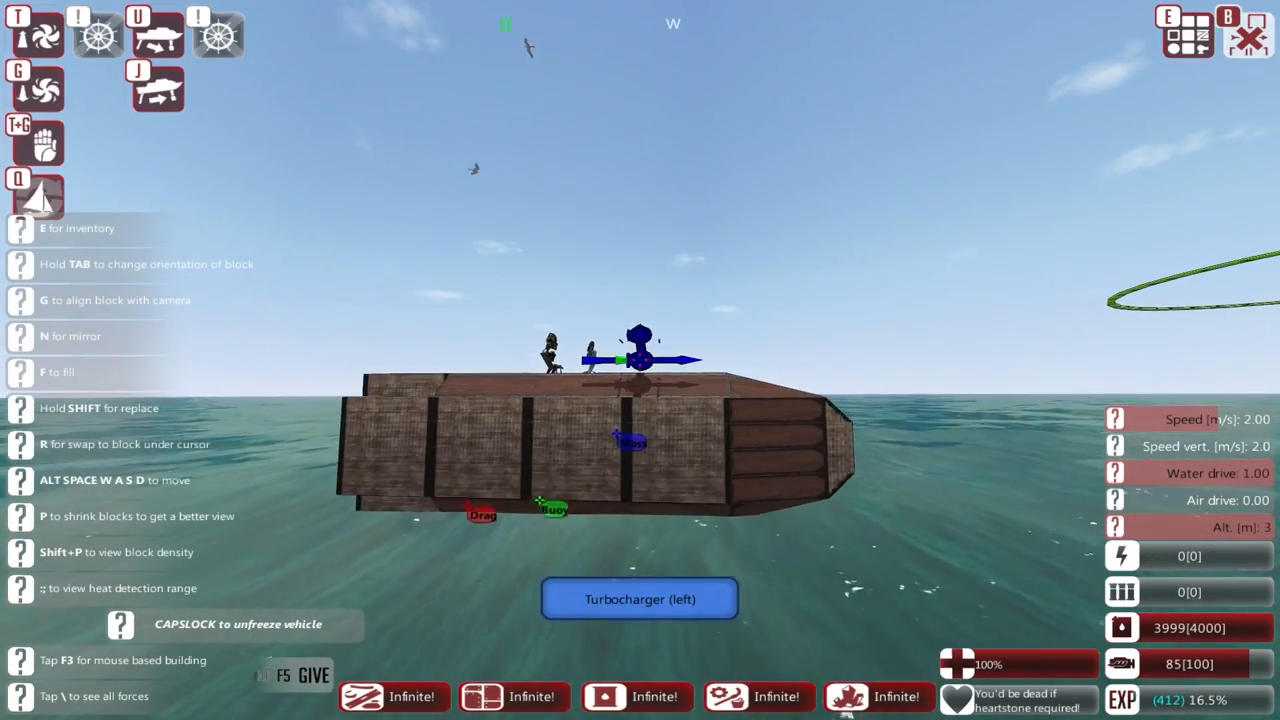
{"action": "key", "text": "capslock"}
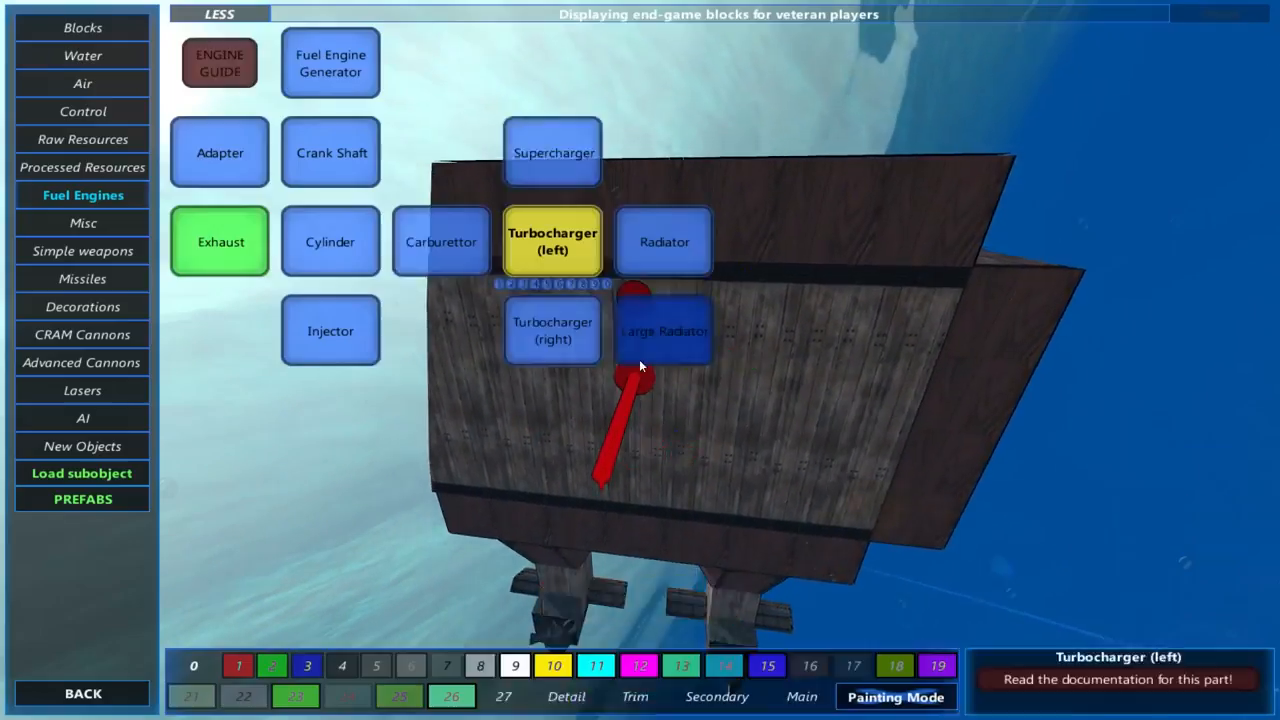
Place the two Jet Engines at the stern and leave their propulsion settings
{"action": "left_click", "coordinate": [82, 83]}
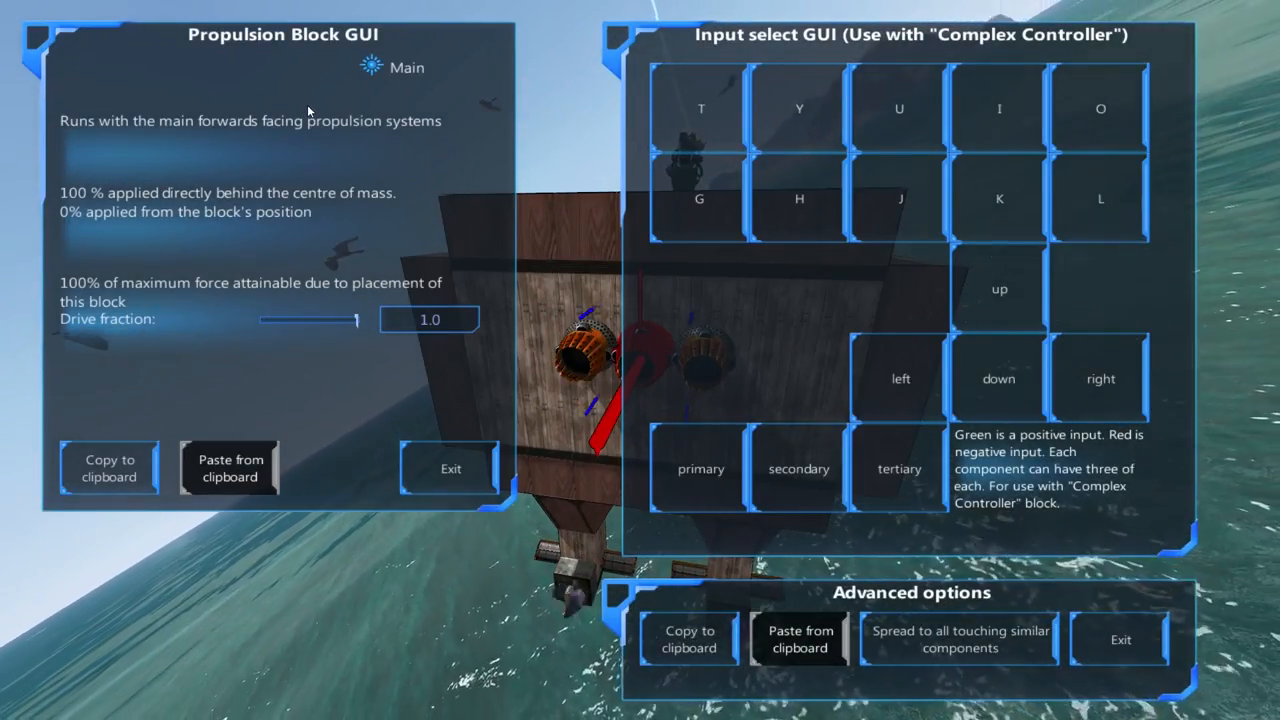
{"action": "left_click", "coordinate": [450, 468]}
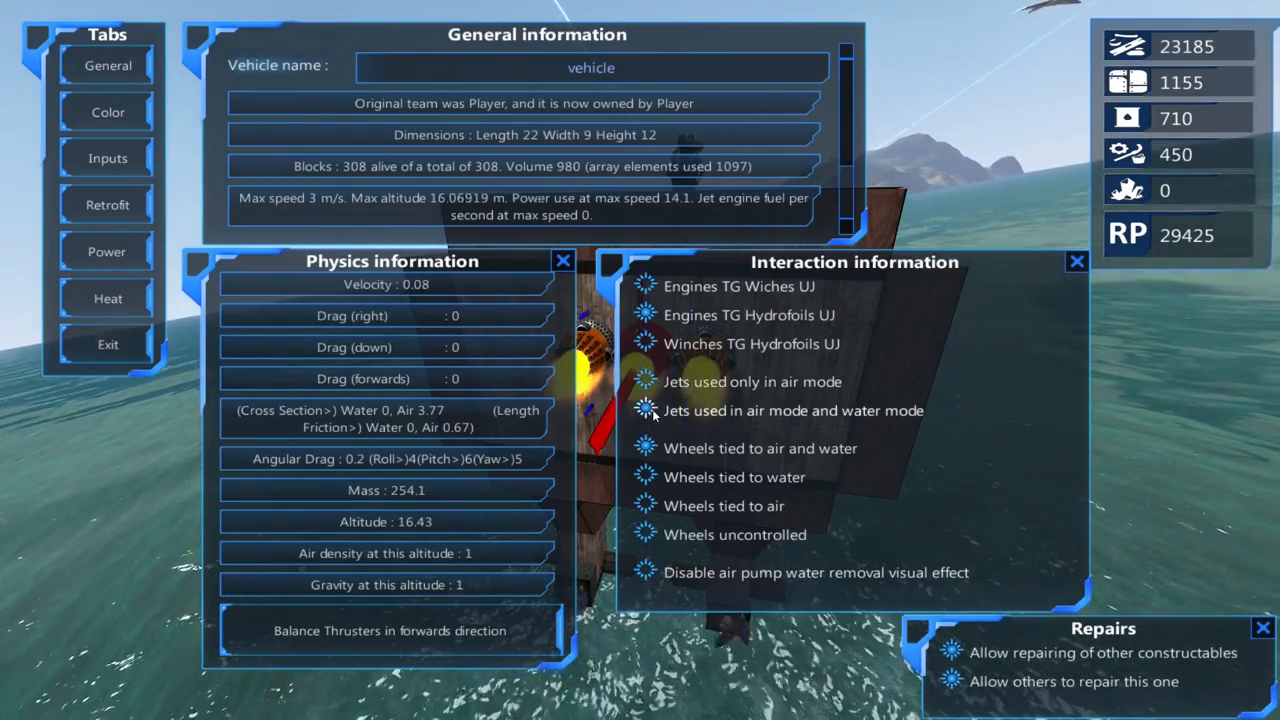
Enable water-mode running for the jets in the control block settings
{"action": "left_click", "coordinate": [107, 344]}
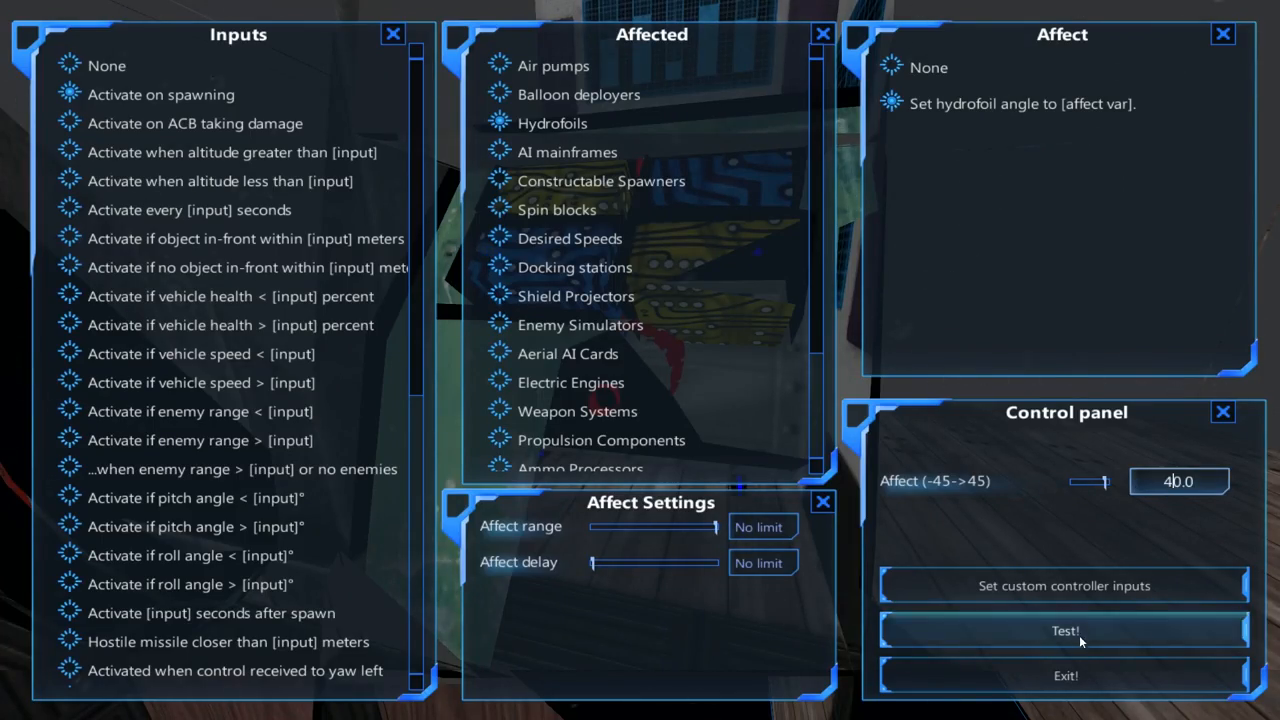
Test the hydrofoil angle-40 setting and leave the control panel
{"action": "left_click", "coordinate": [1065, 630]}
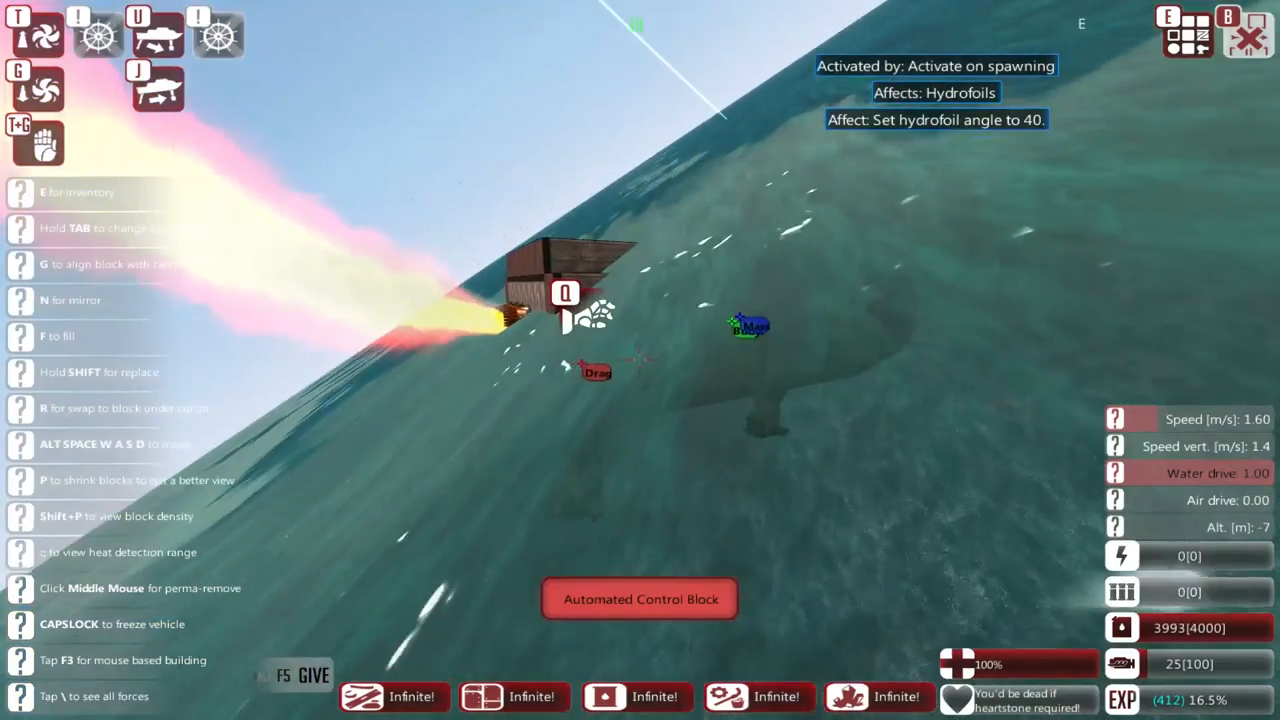
{"action": "key", "text": "capslock"}
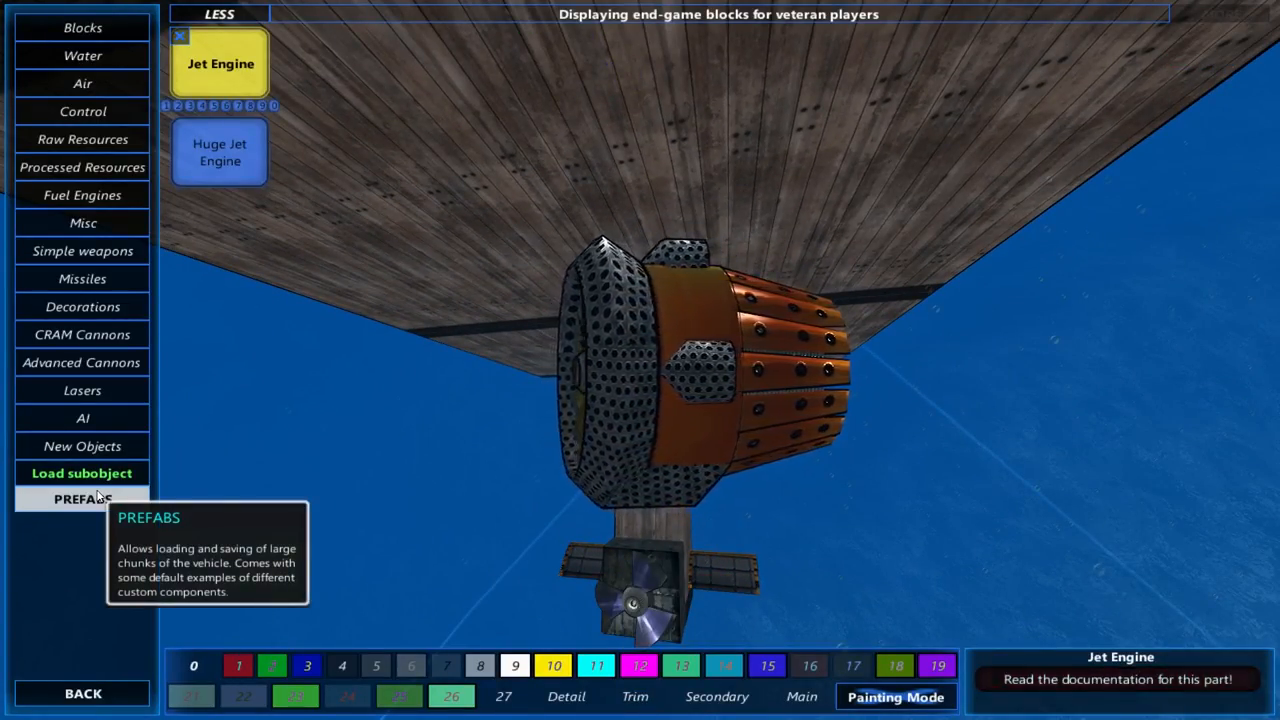
Browse the prefab slots, then return to the wooden Blocks list
{"action": "left_click", "coordinate": [82, 499]}
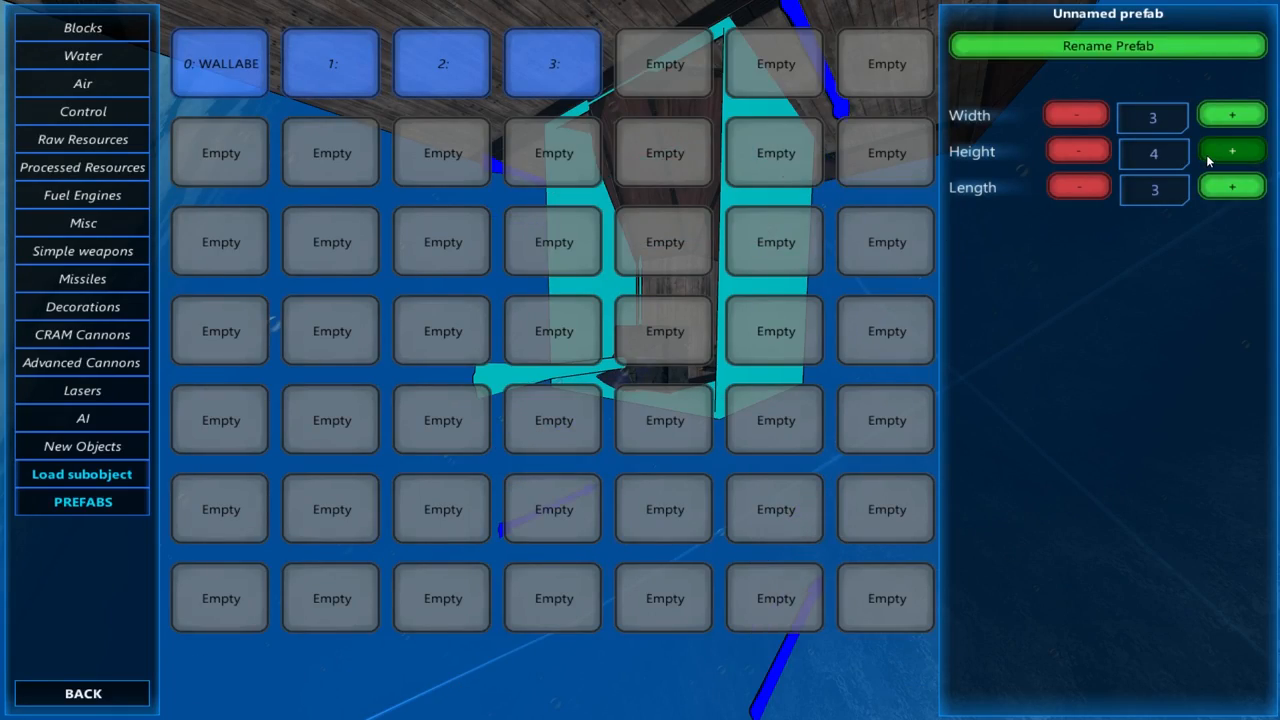
{"action": "left_click", "coordinate": [83, 27]}
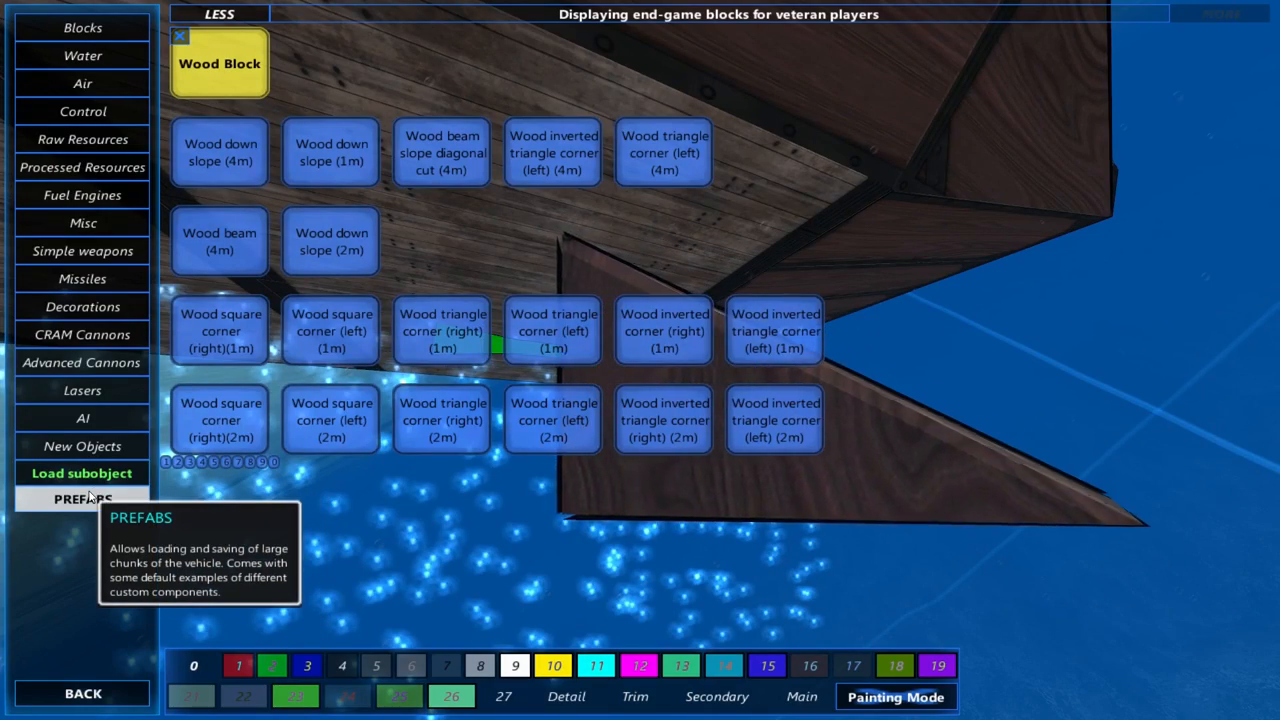
Select the Wood beam (4m) and set the boat loose to sail under jet power
{"action": "left_click", "coordinate": [82, 498]}
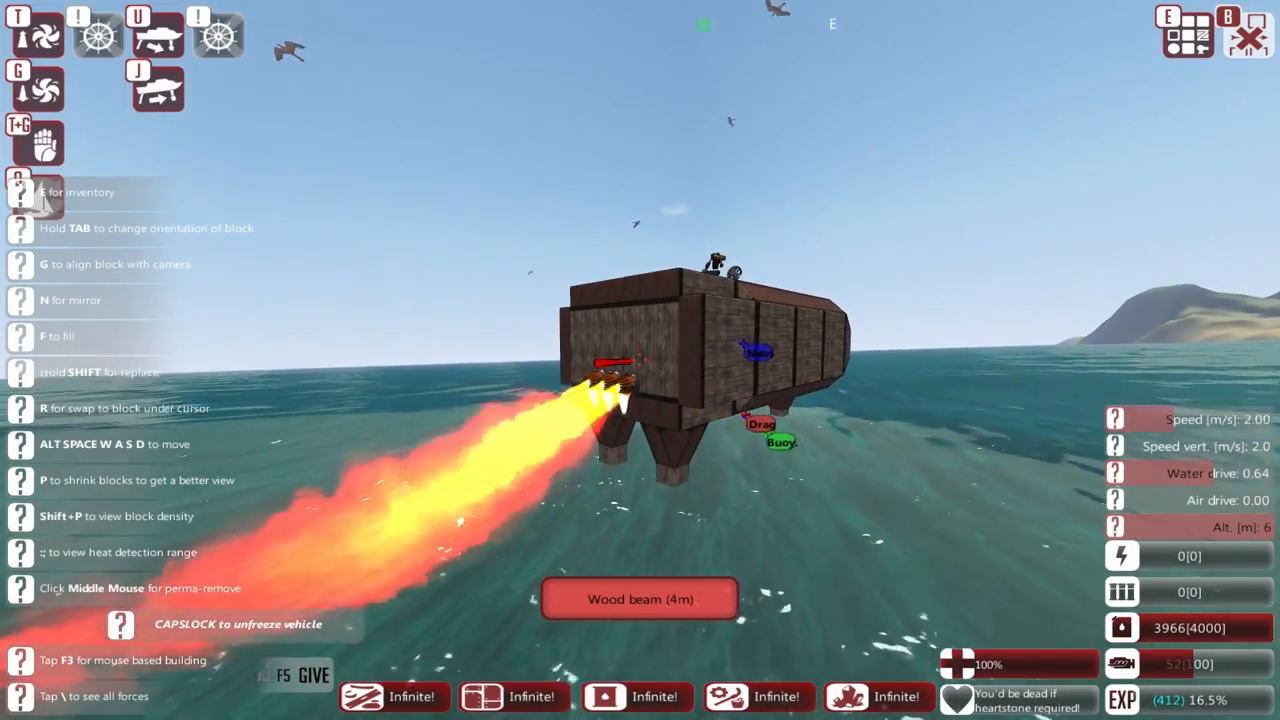
Bring up the block inventory and browse the air and miscellaneous propulsion parts
{"action": "key", "text": "capslock"}
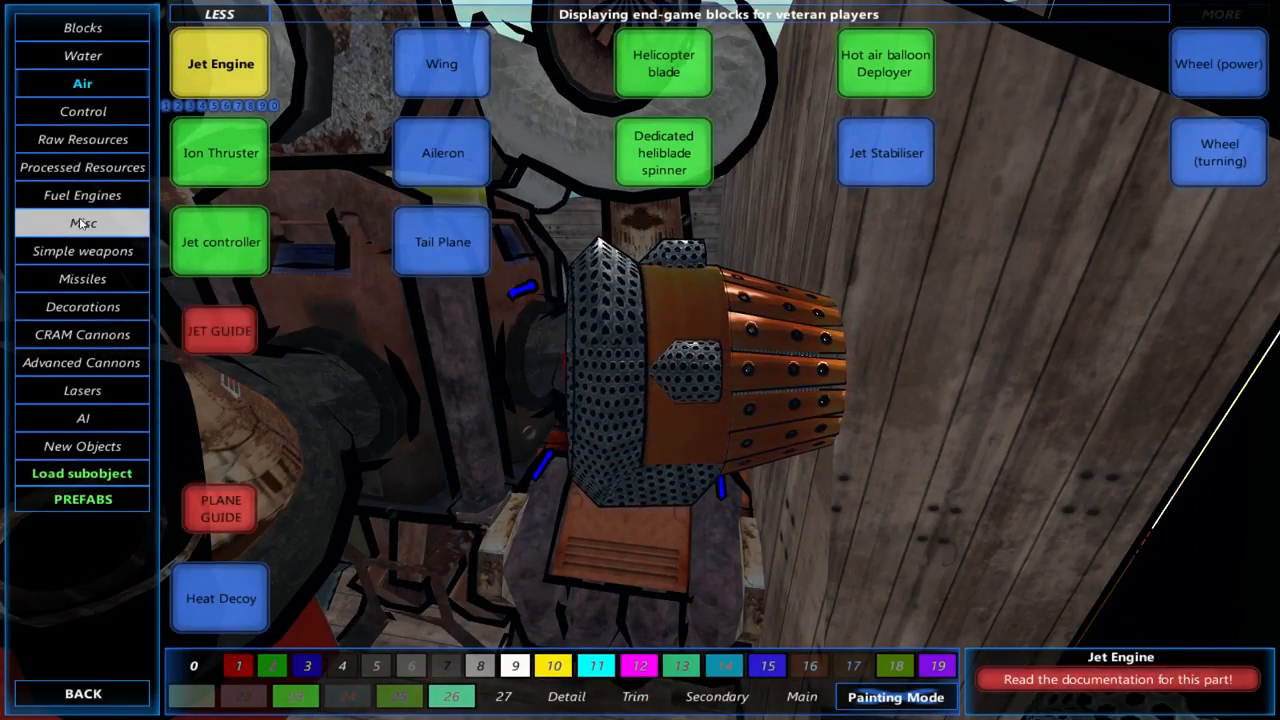
{"action": "left_click", "coordinate": [83, 693]}
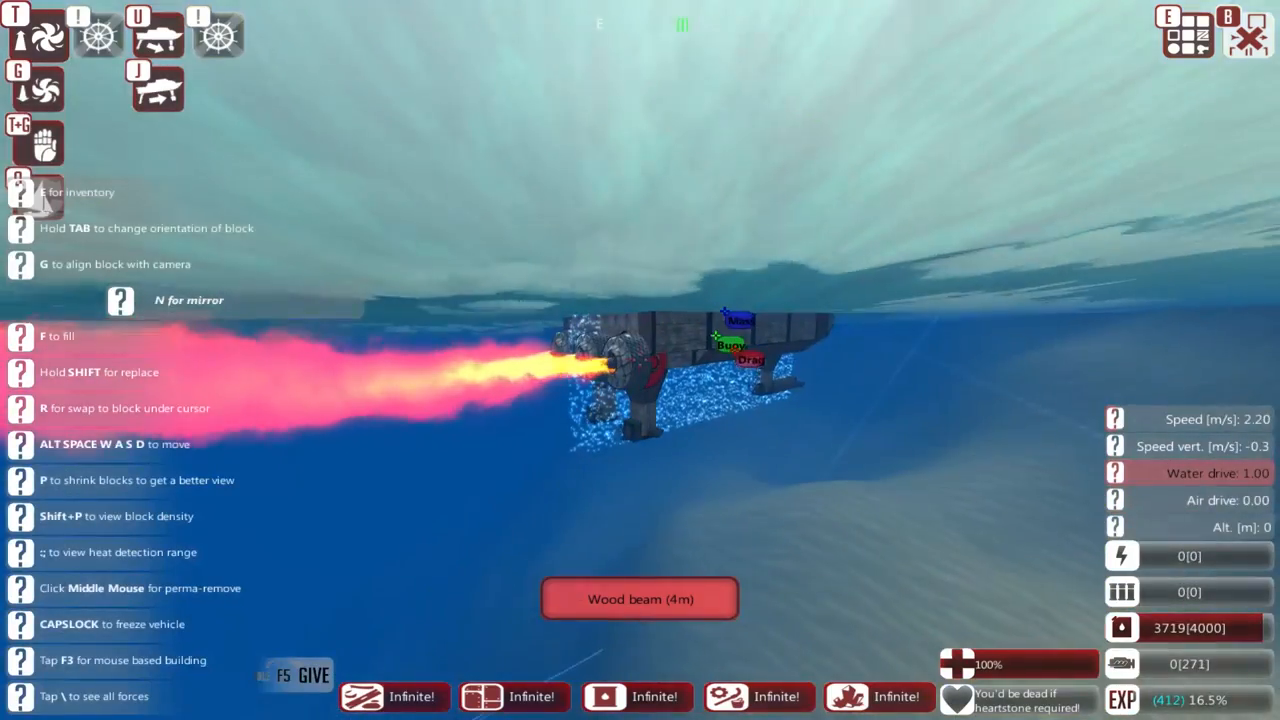
Unfreeze the vehicle so the boat drives forward on its jets at about 2 m/s
{"action": "key", "text": "capslock"}
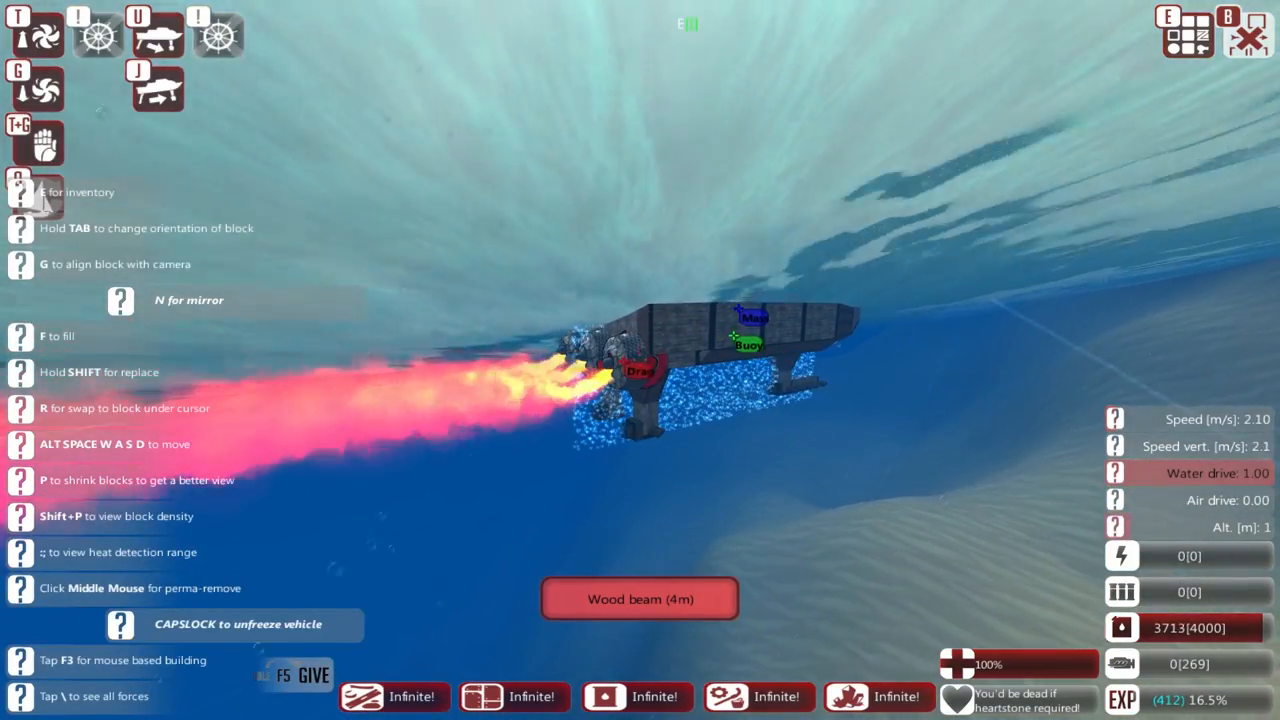